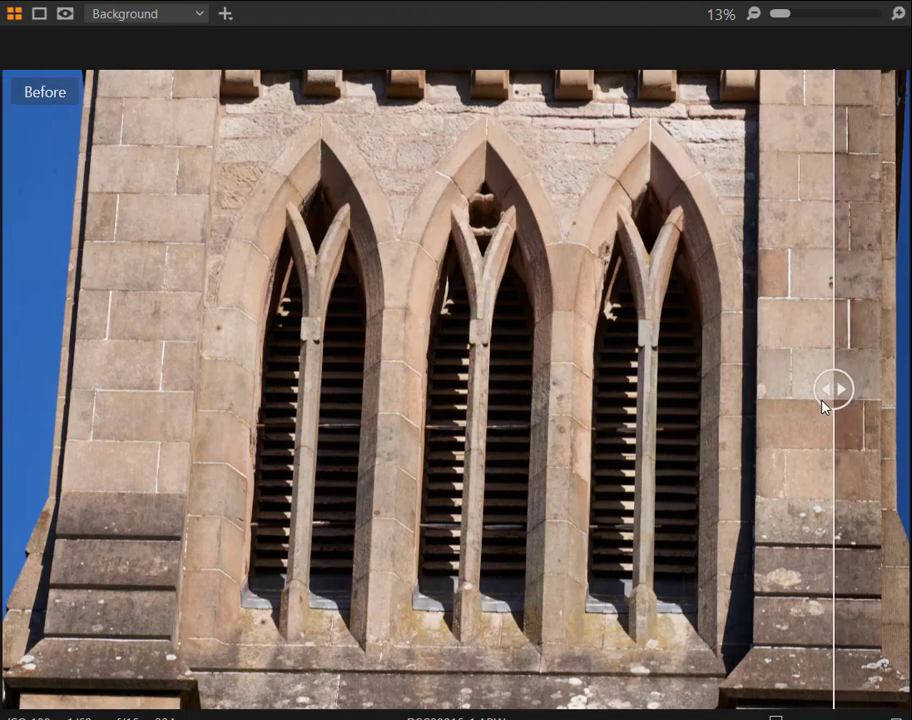
- Sweep the before/after divider across the tower windows to compare the original and edited stonework
drag(833, 389, 645, 389)
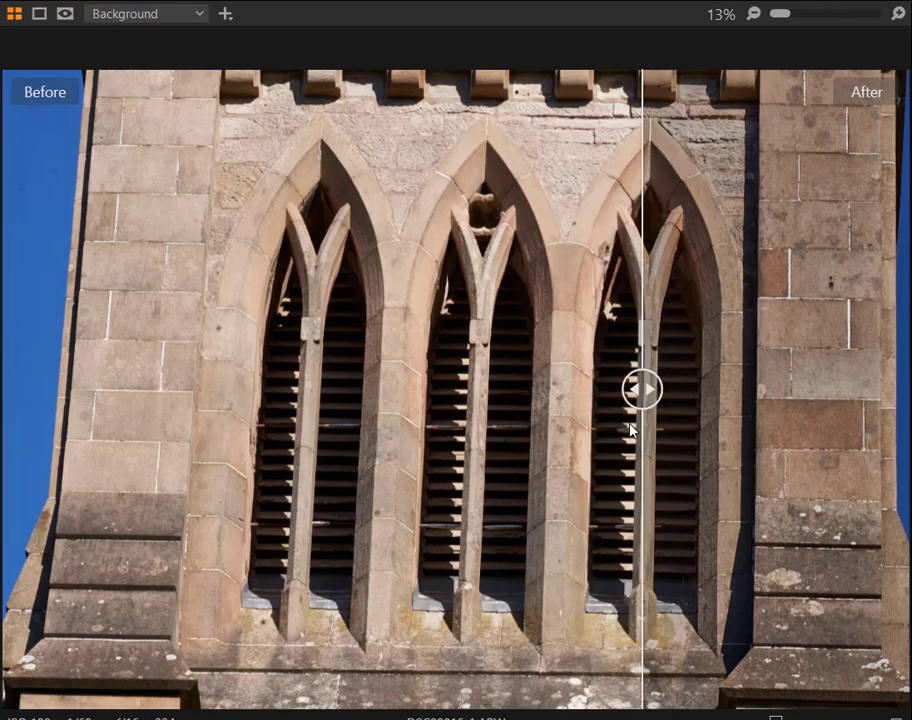
drag(643, 388, 323, 388)
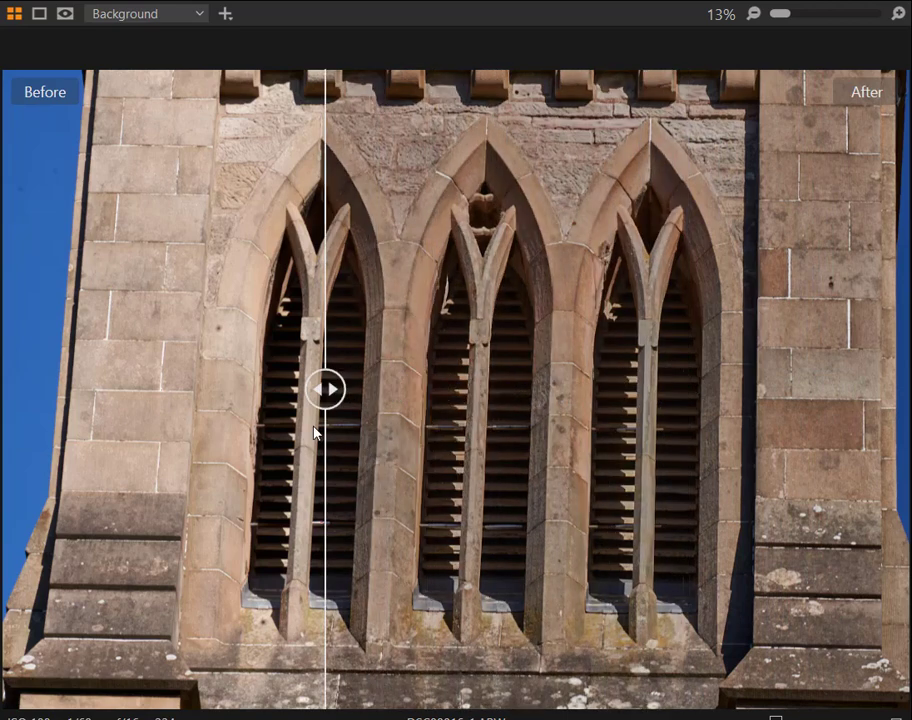
drag(324, 389, 28, 389)
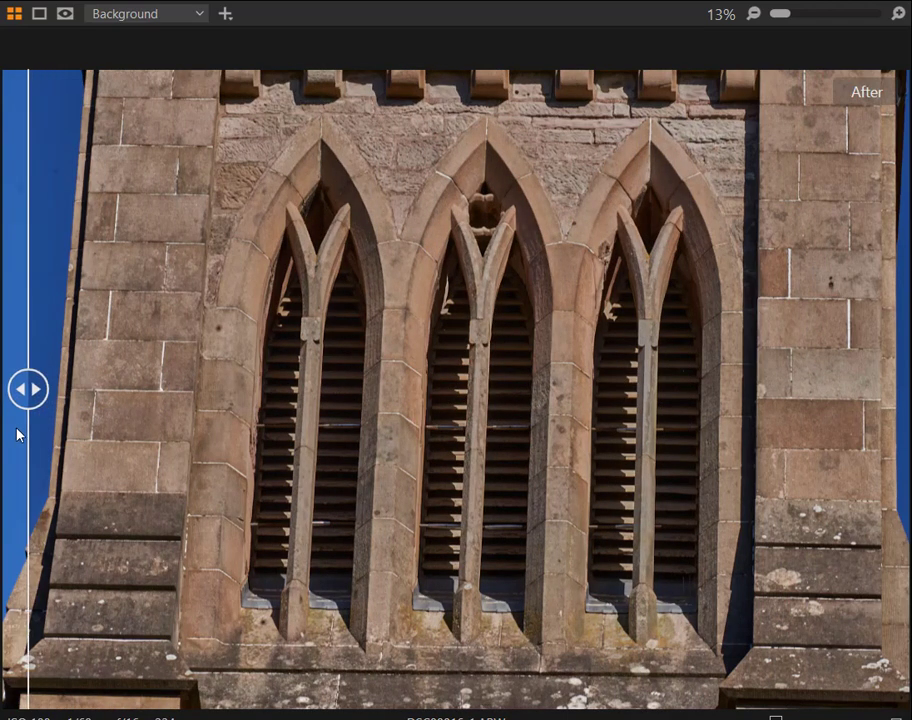
drag(28, 389, 835, 389)
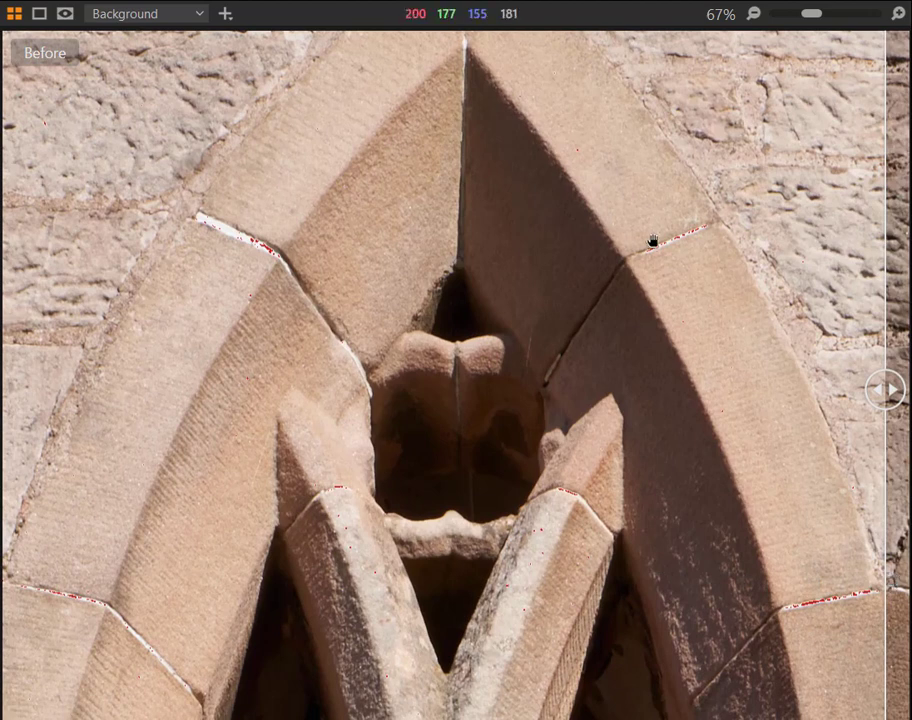
mouse_move(167, 533)
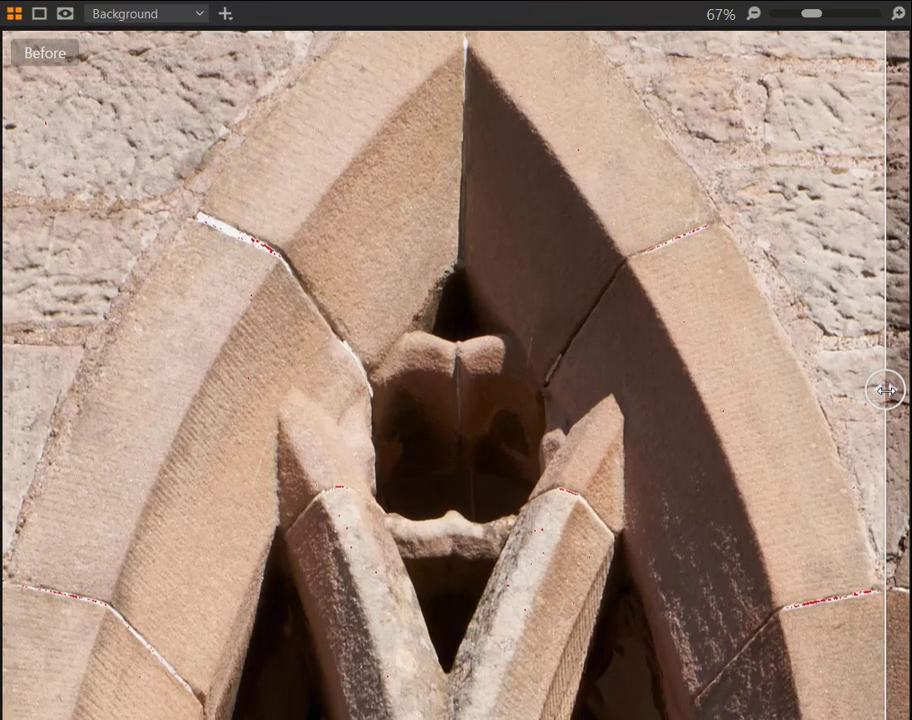
- Drag the divider across the pointed arch, comparing original and edited stone at the left edge
drag(905, 389, 687, 389)
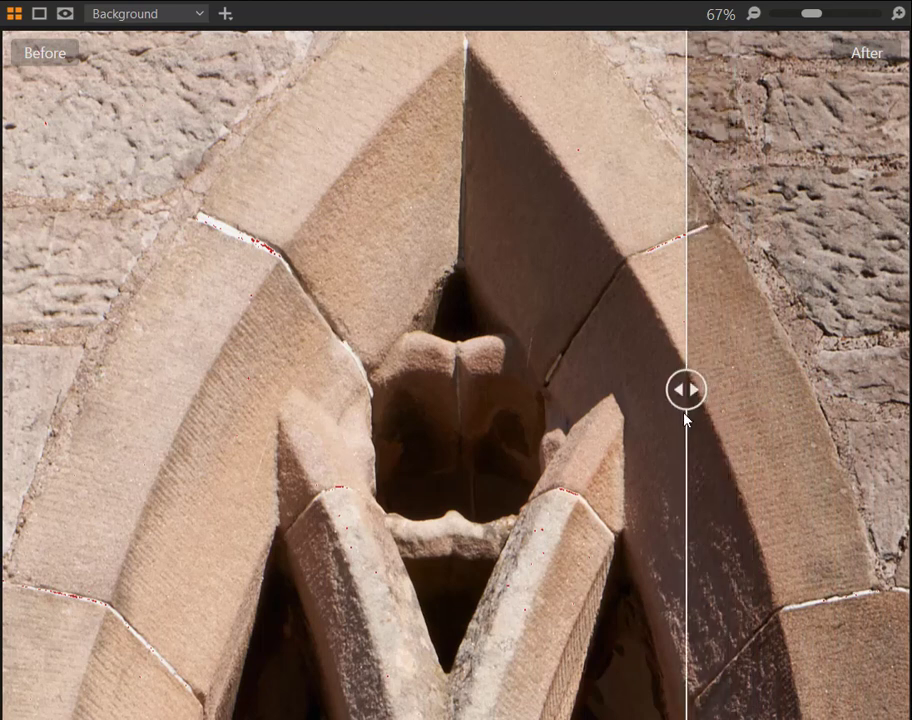
drag(686, 390, 501, 390)
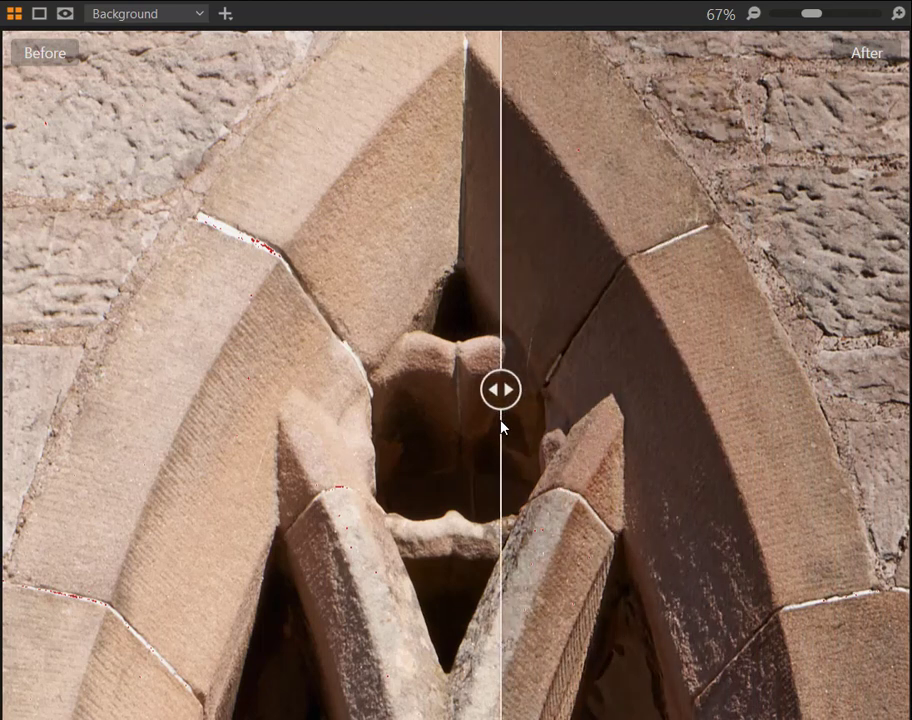
drag(500, 390, 352, 390)
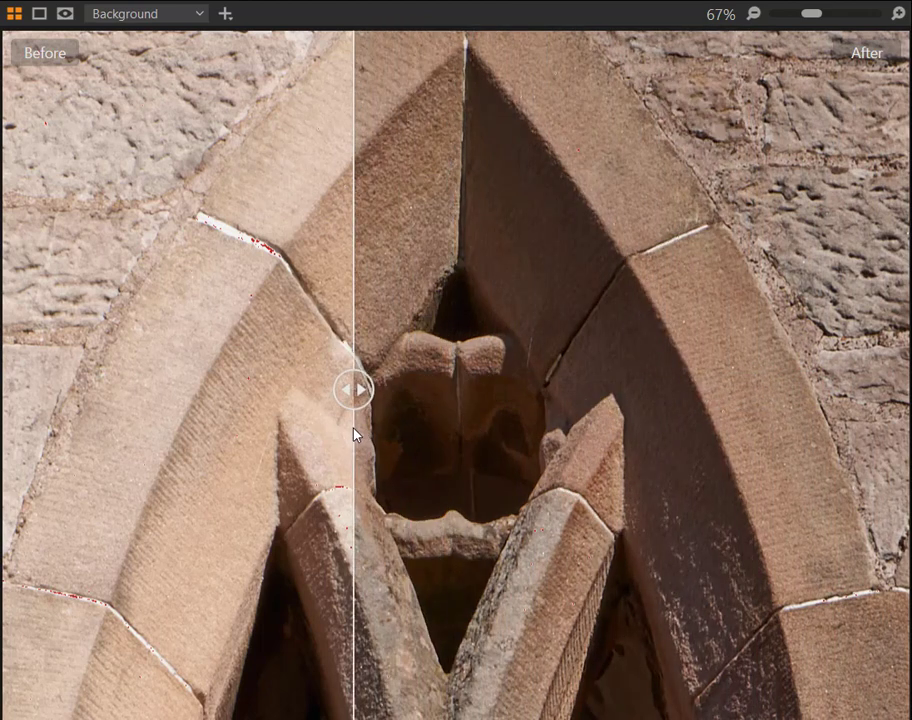
drag(352, 391, 192, 391)
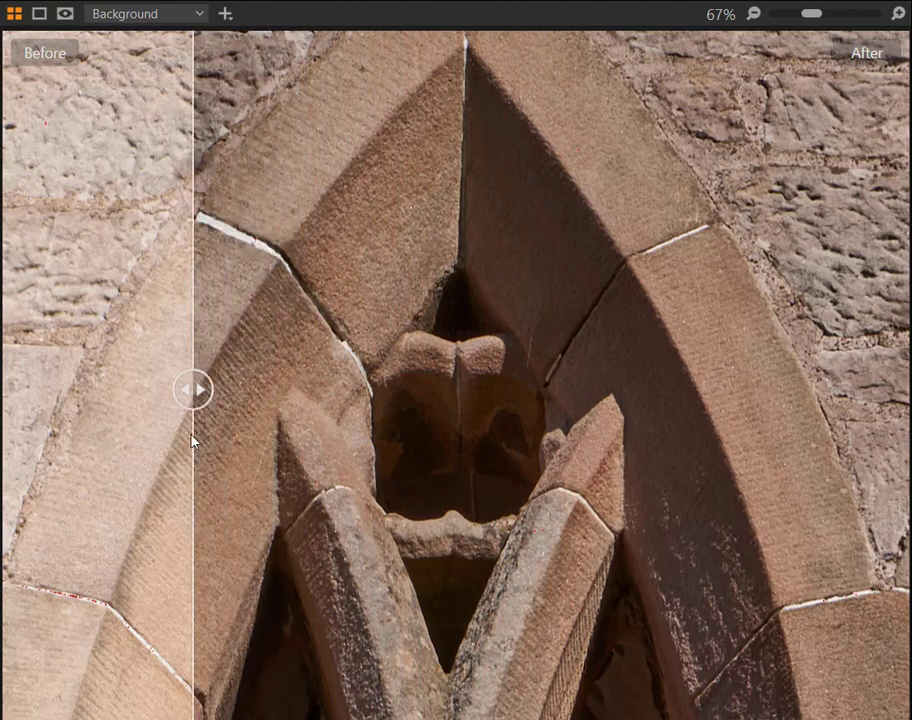
drag(192, 390, 227, 390)
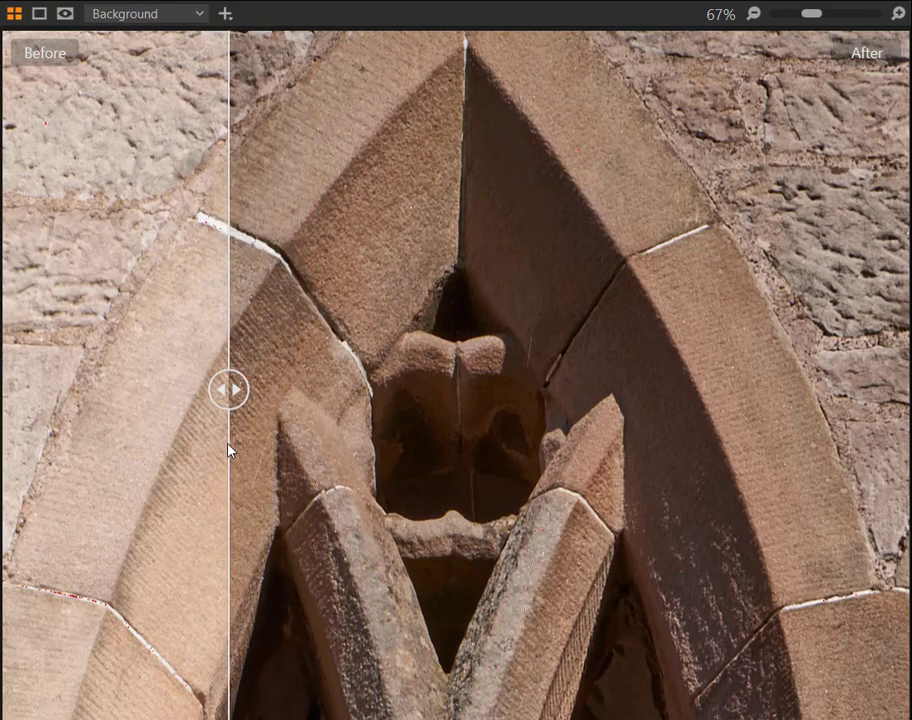
drag(228, 389, 52, 389)
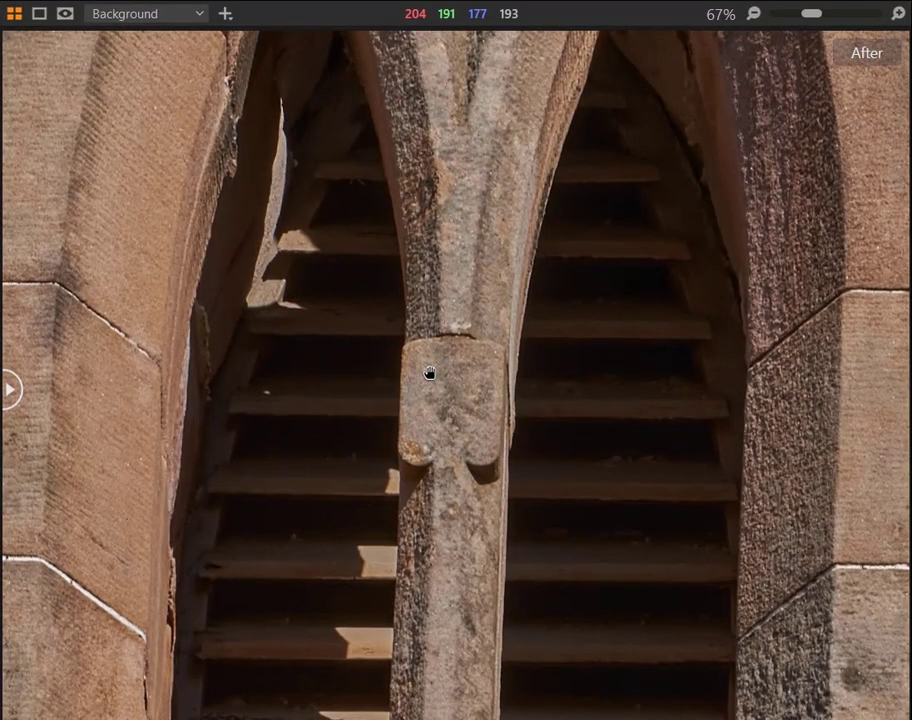
mouse_move(465, 363)
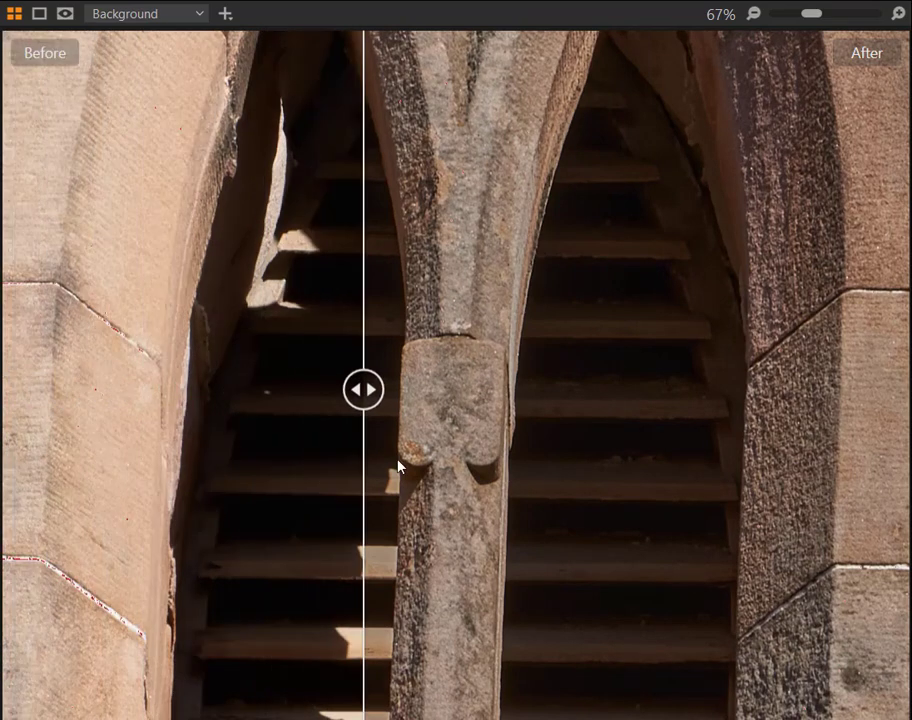
- Slide the before/after divider over the louvred openings and central column to compare versions
drag(363, 389, 601, 389)
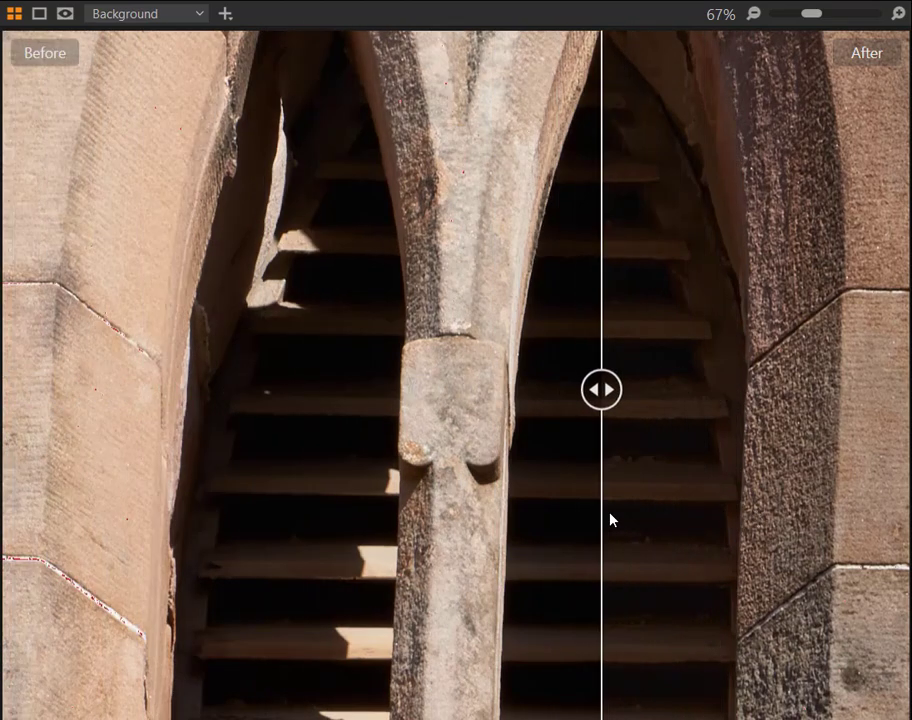
drag(601, 389, 661, 389)
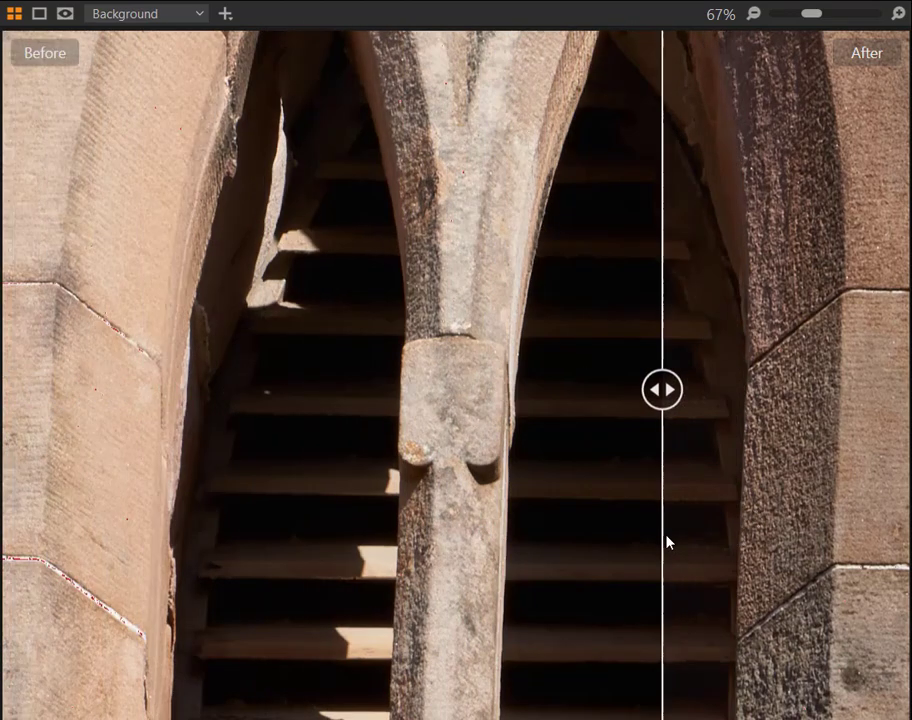
drag(662, 390, 265, 390)
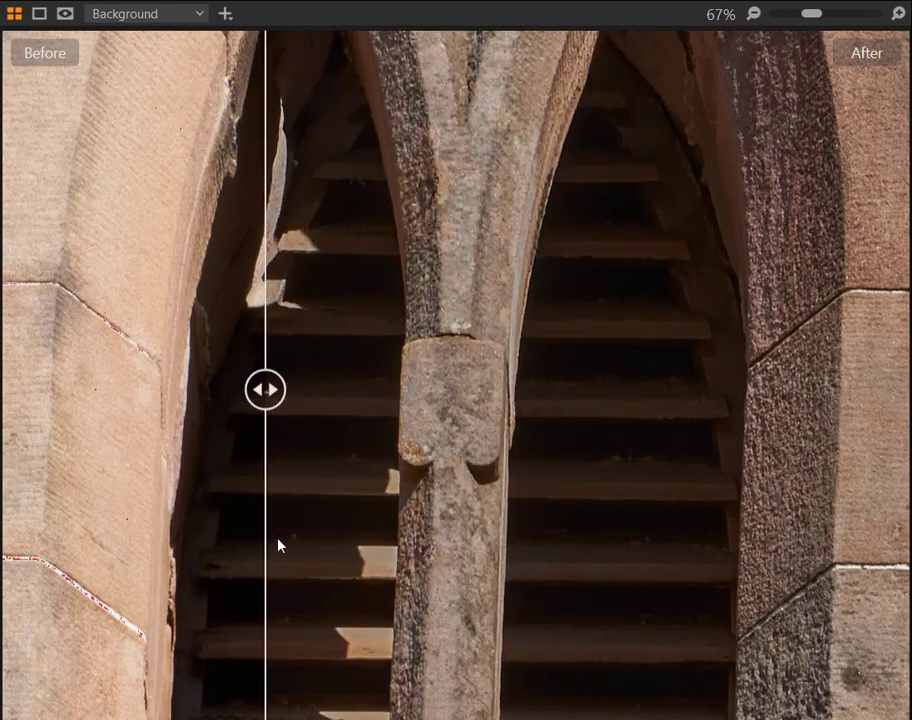
drag(265, 389, 60, 389)
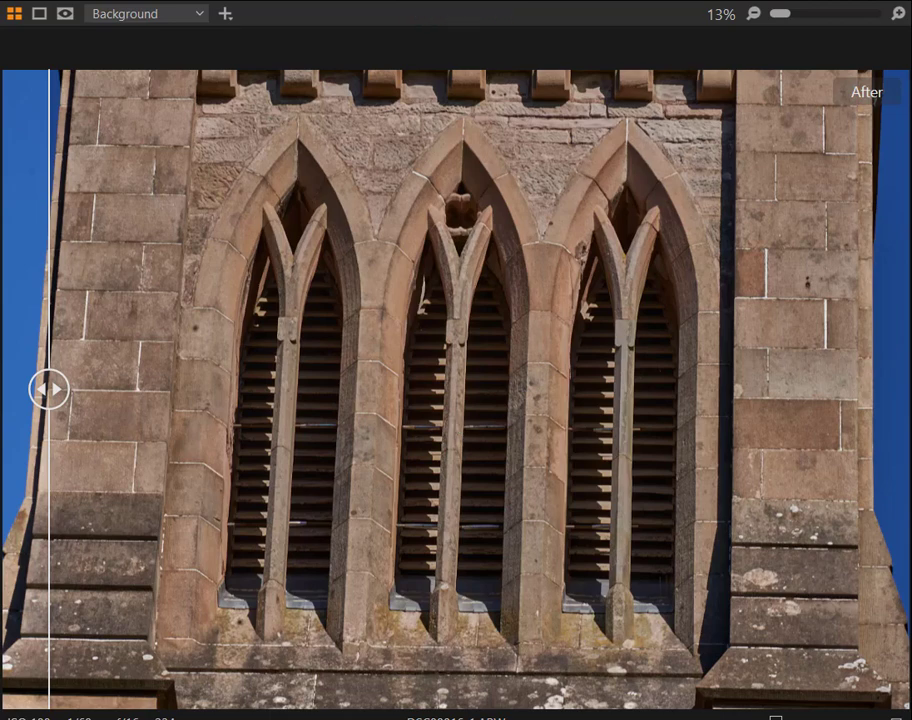
- Drag the before/after divider across the full tower view to compare original and edited
drag(48, 389, 880, 389)
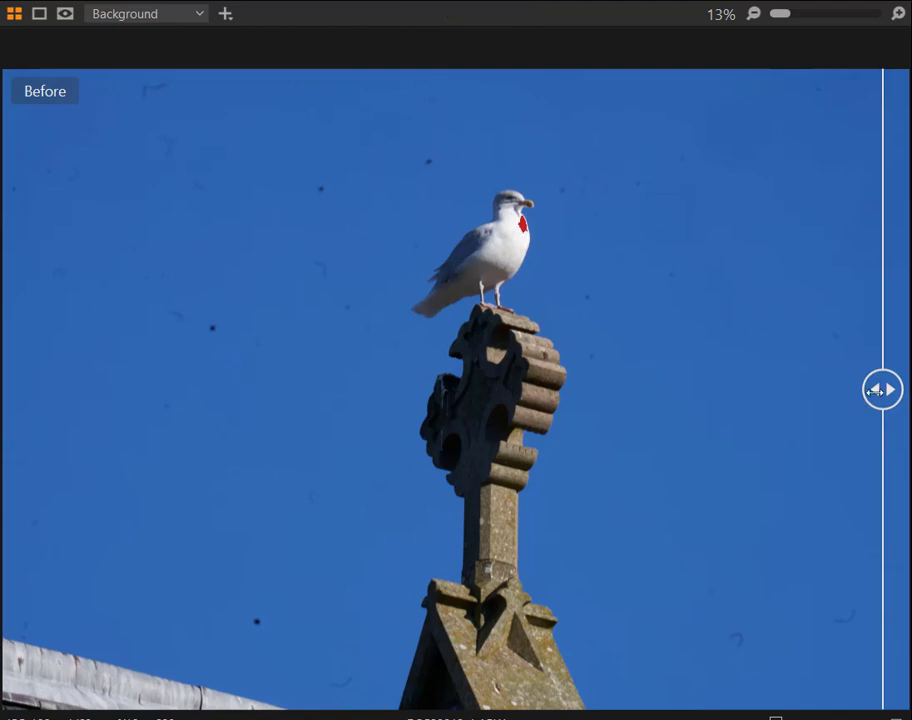
- Drag the divider leftwards to reveal the edited sky and seagull photo
drag(882, 389, 765, 389)
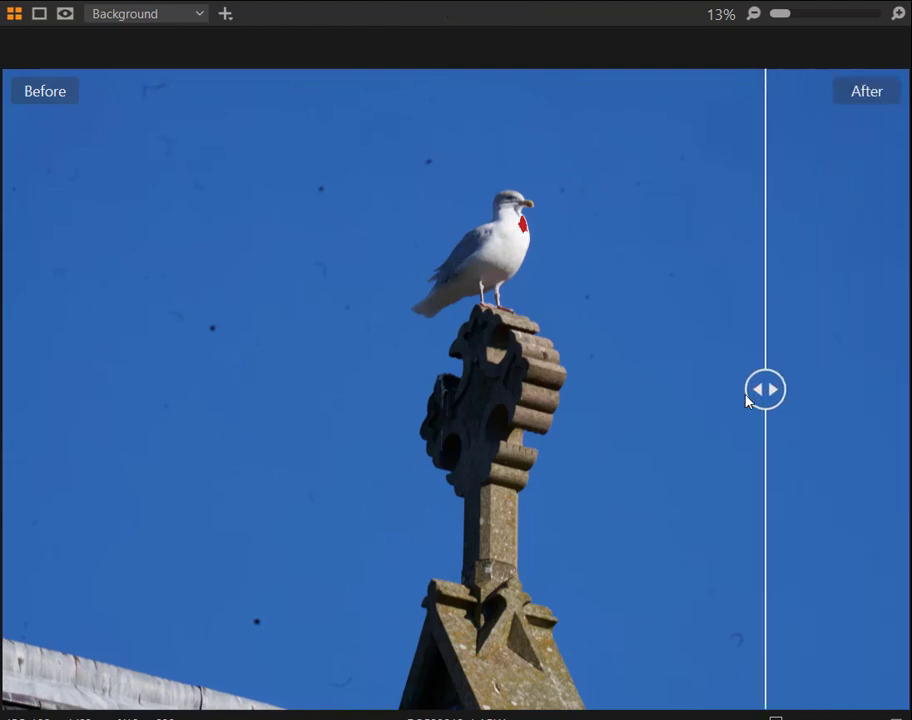
drag(765, 389, 91, 389)
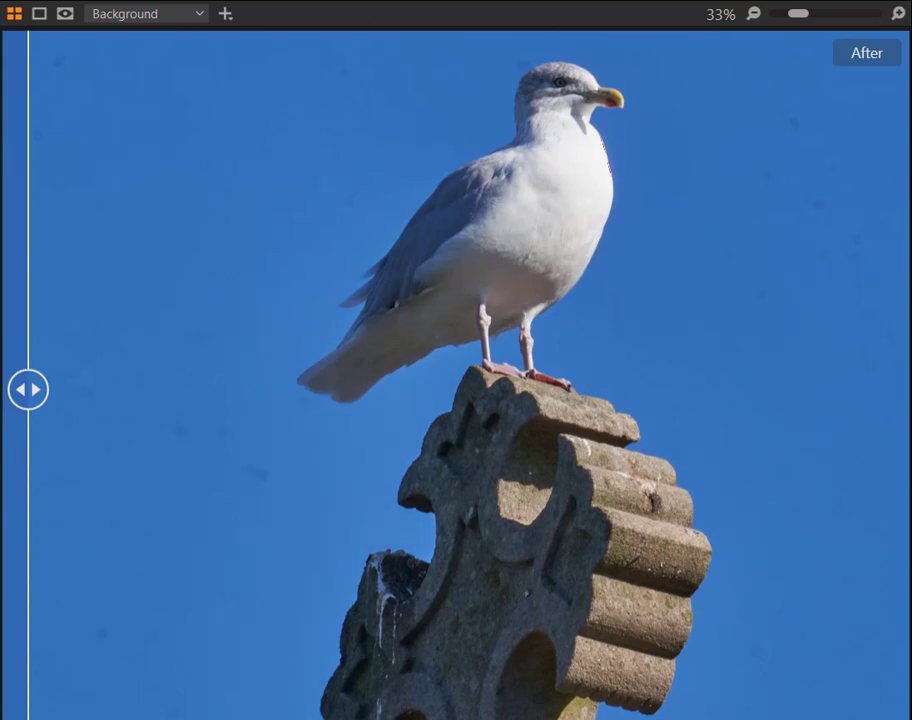
mouse_move(249, 437)
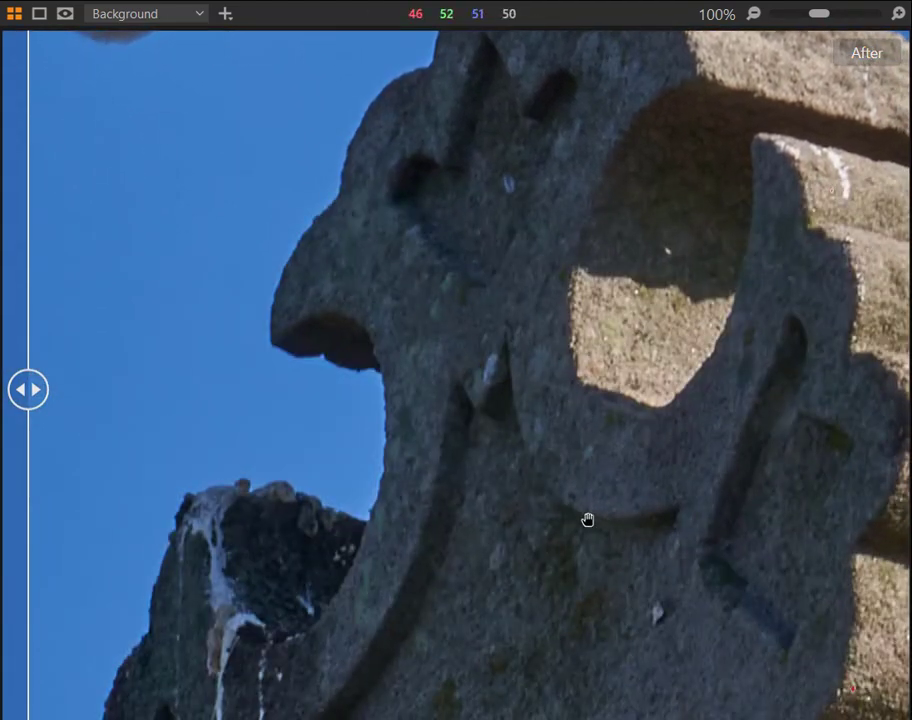
- Pan across the stone cross and shift the split between darker original and brightened edit
drag(587, 519, 519, 331)
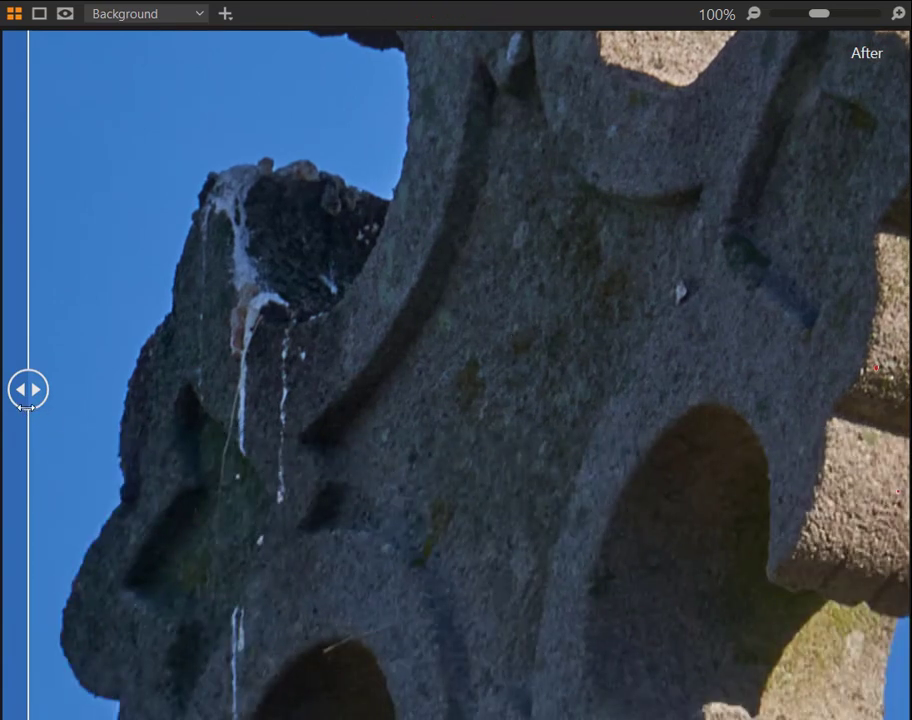
drag(27, 389, 718, 389)
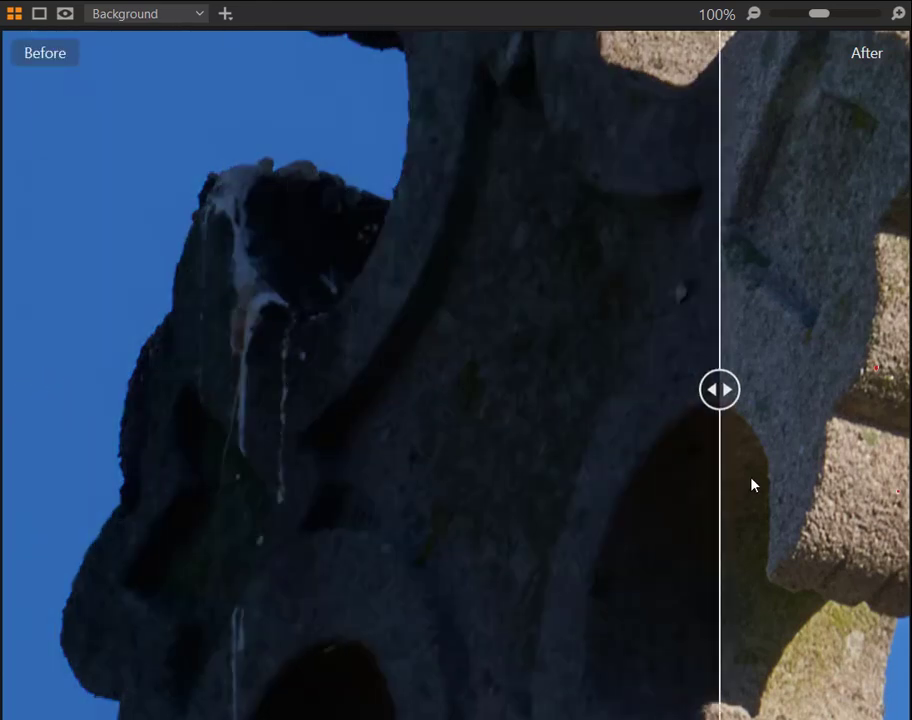
drag(719, 390, 345, 390)
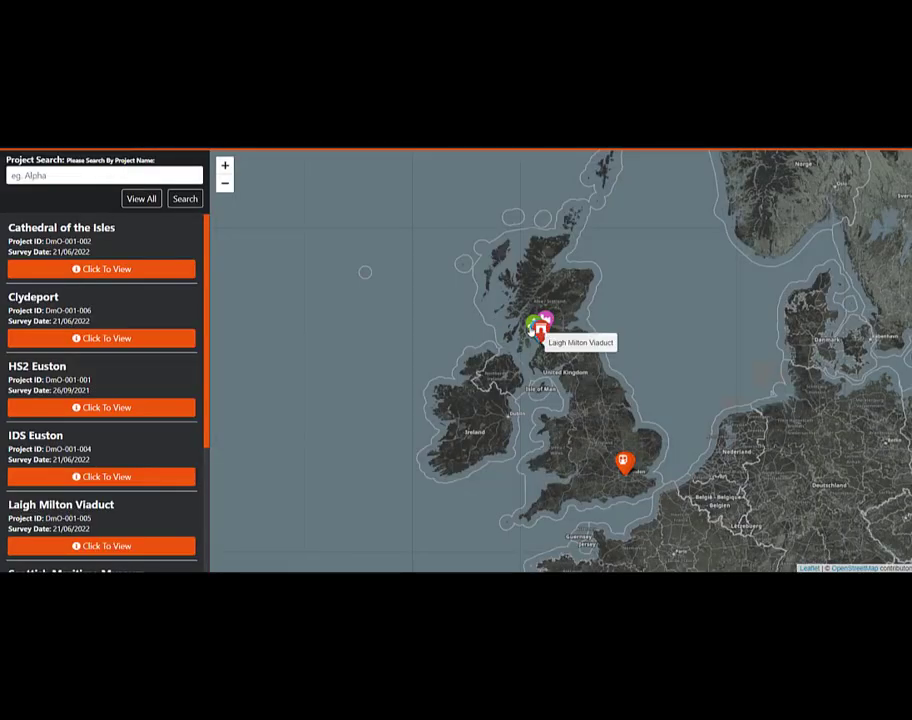
mouse_move(568, 412)
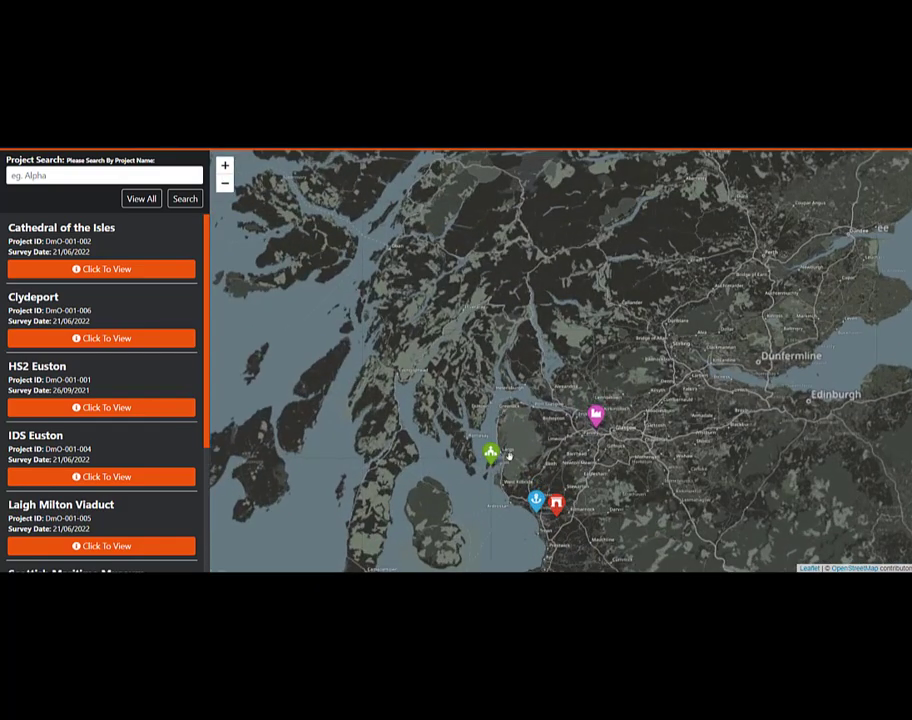
- Open the Cathedral of the Isles project site and launch the 360 view for setup 003
click(491, 453)
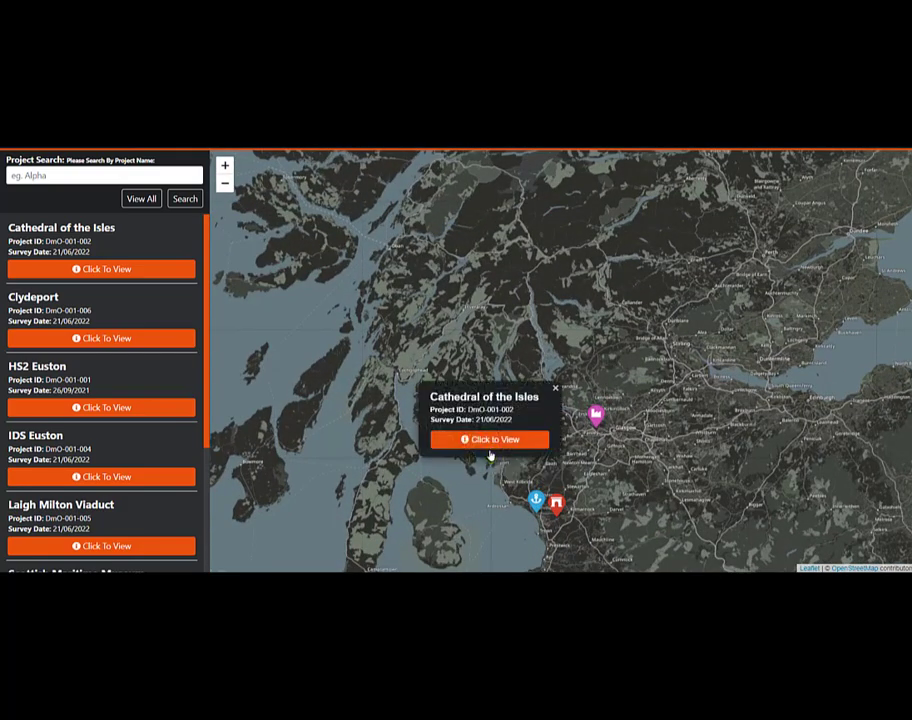
click(489, 440)
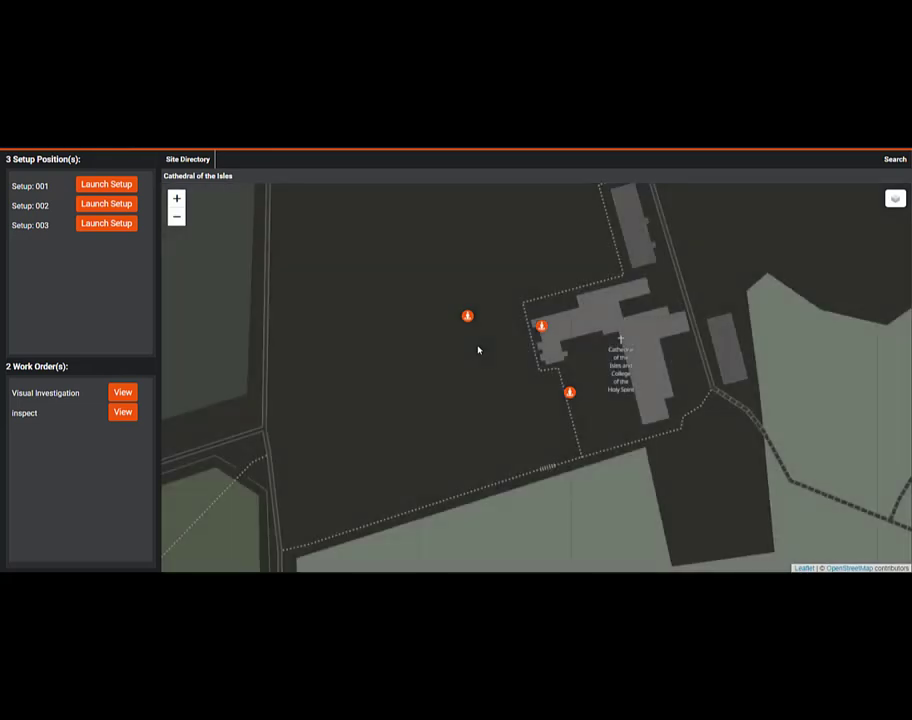
mouse_move(545, 400)
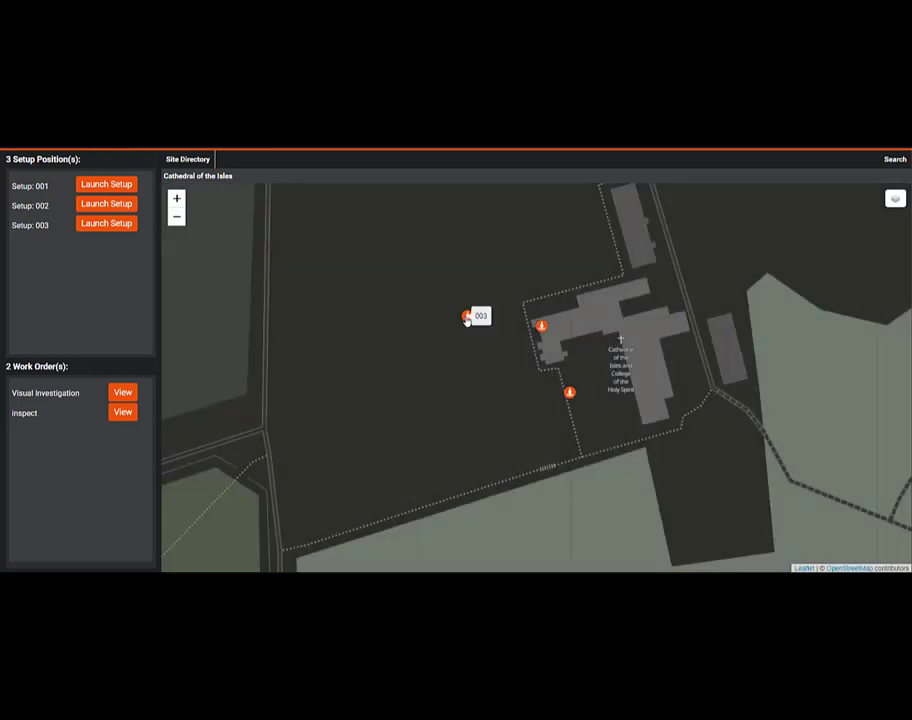
click(470, 316)
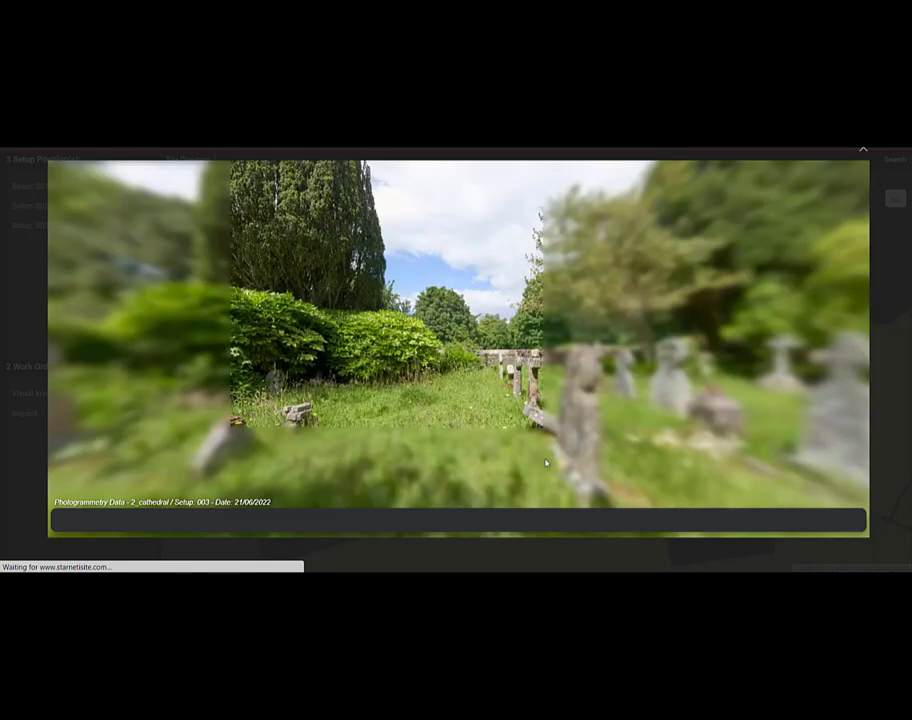
mouse_move(583, 381)
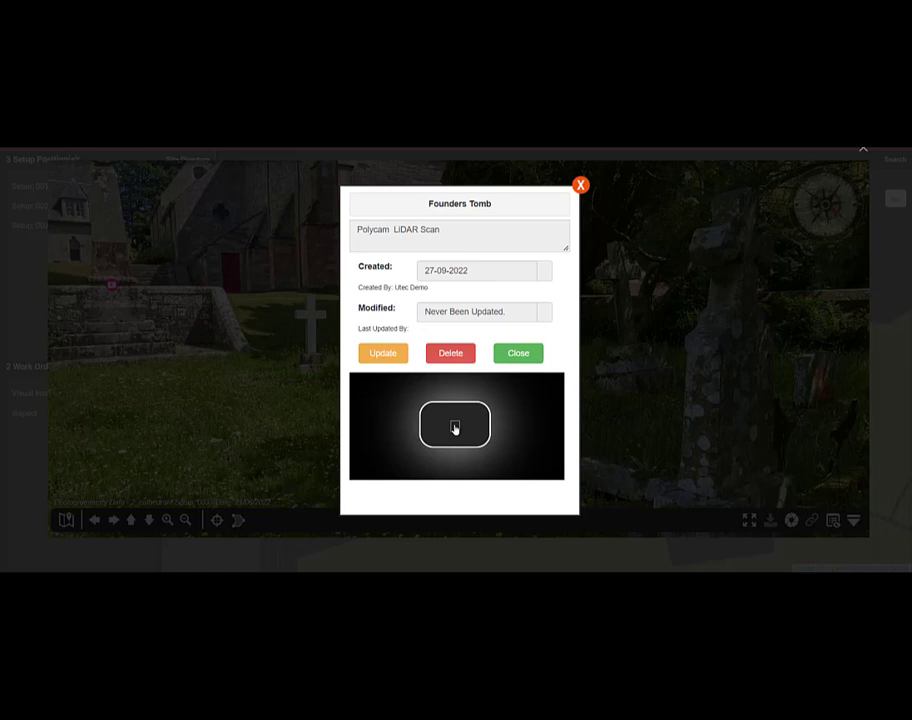
- Play the LiDAR scan video in the Founders Tomb tag popup
click(456, 425)
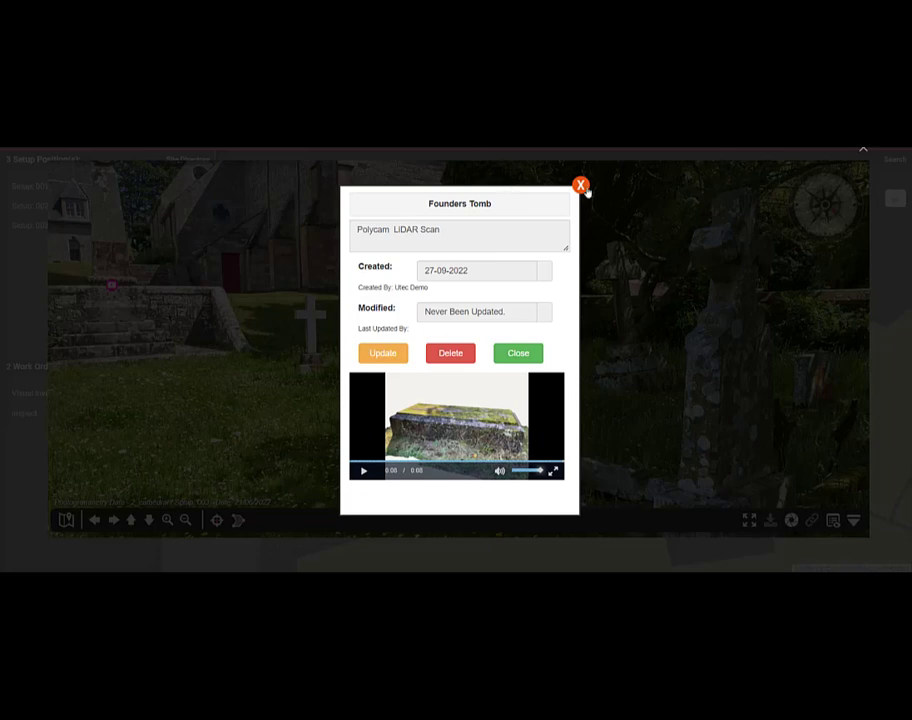
mouse_move(503, 271)
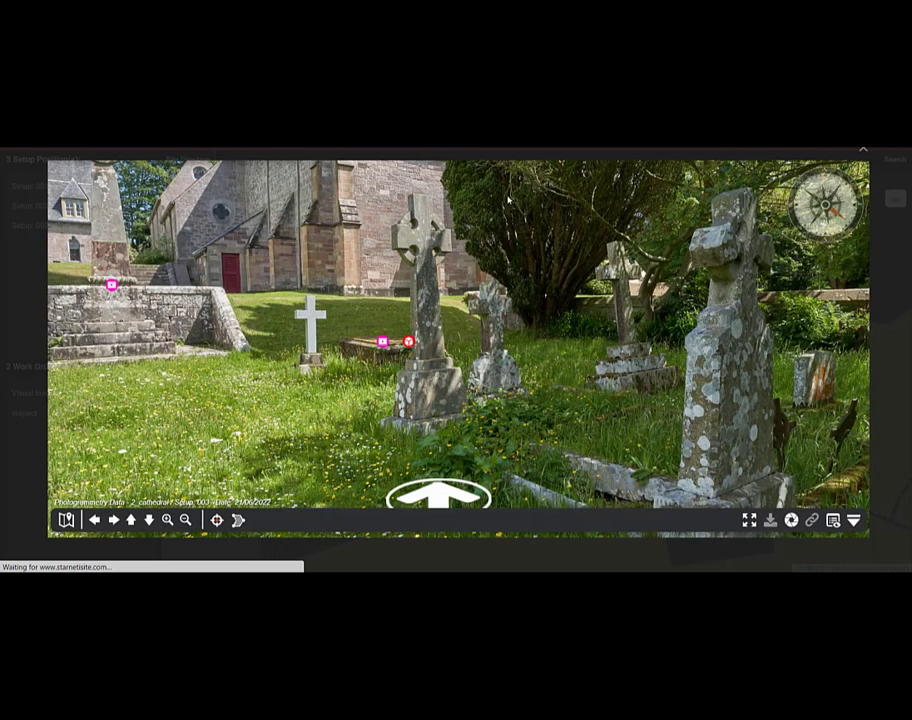
mouse_move(386, 340)
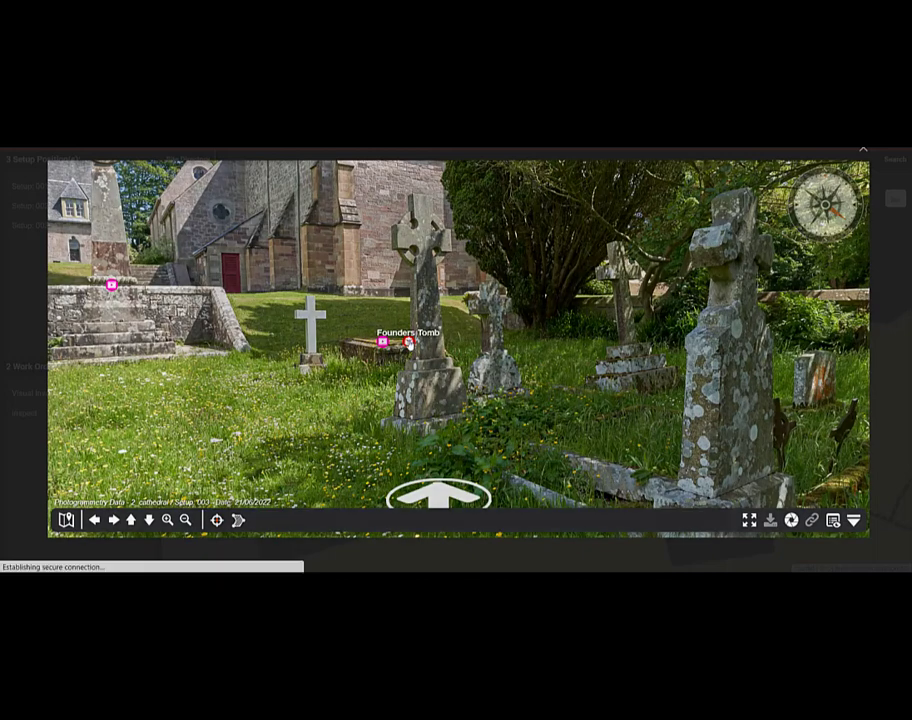
- Inspect the Founders Tomb tag in the churchyard panorama
click(408, 342)
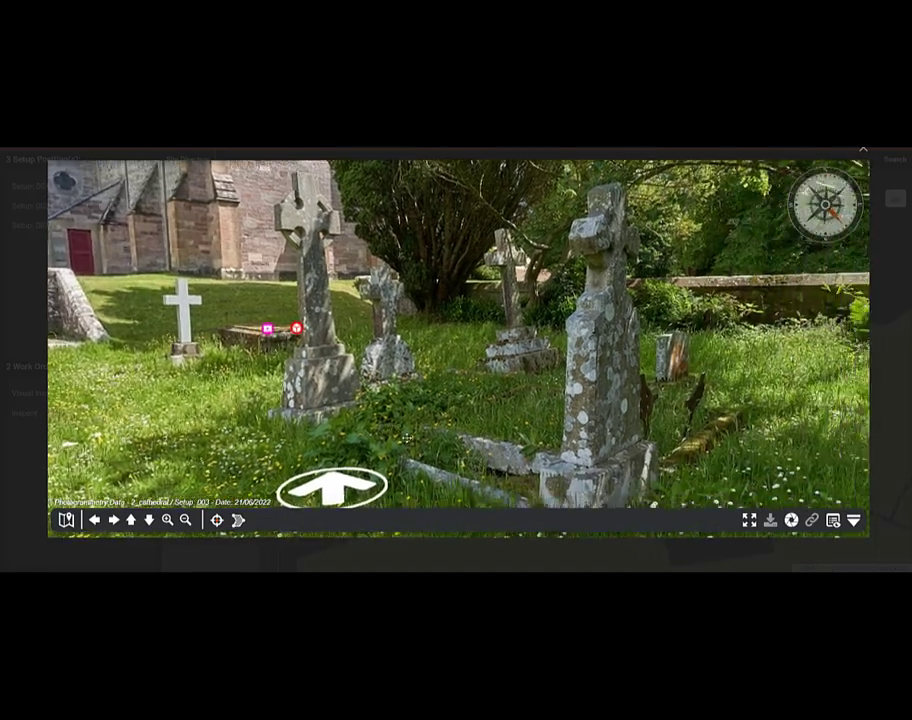
- Zoom in on the fallen gravestone's carved inscription
click(334, 488)
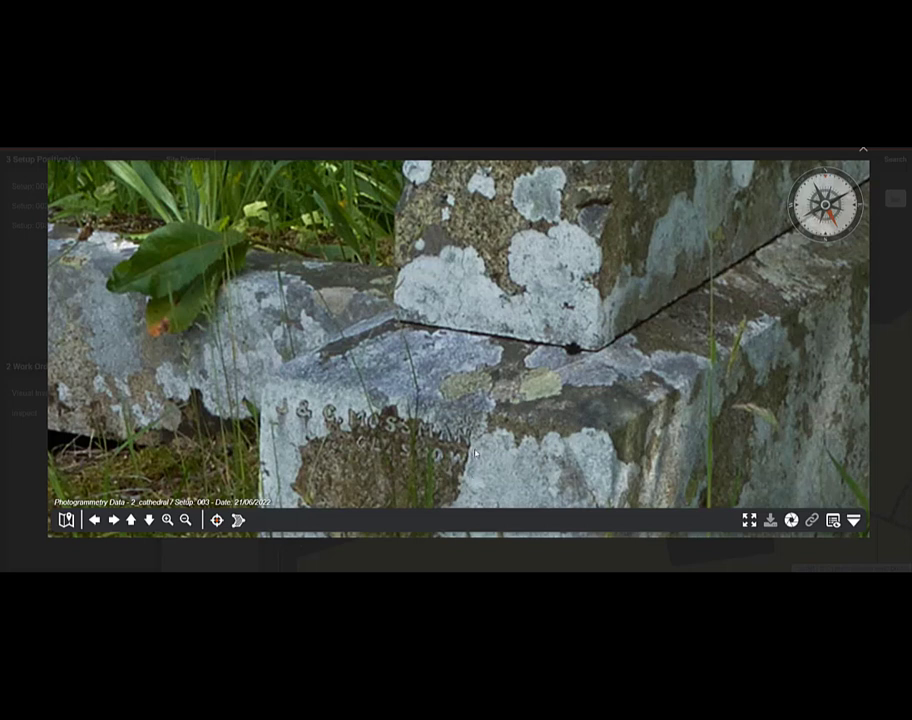
mouse_move(480, 428)
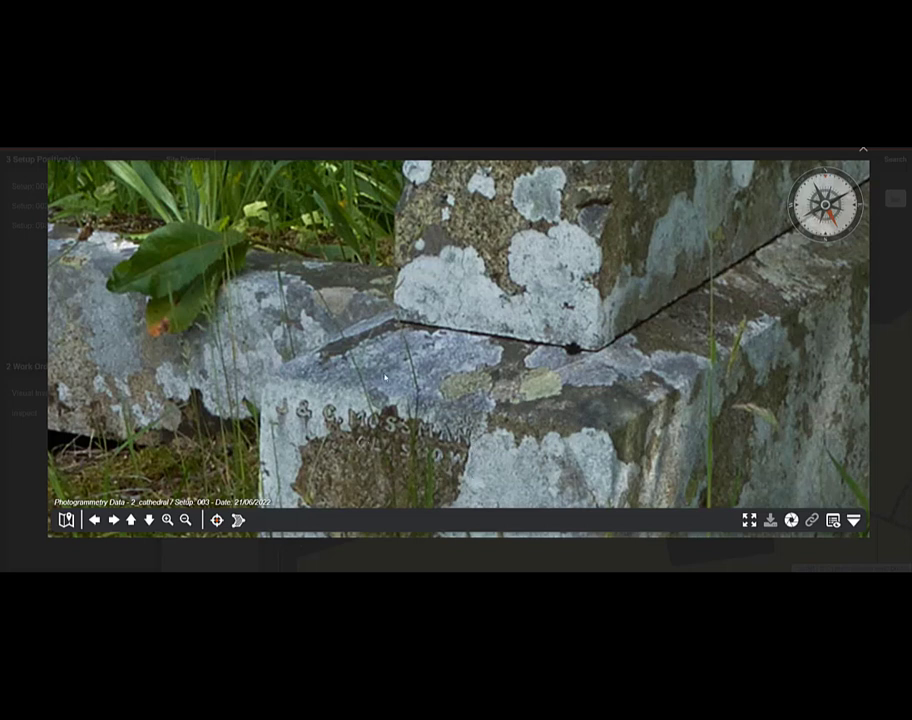
mouse_move(216, 521)
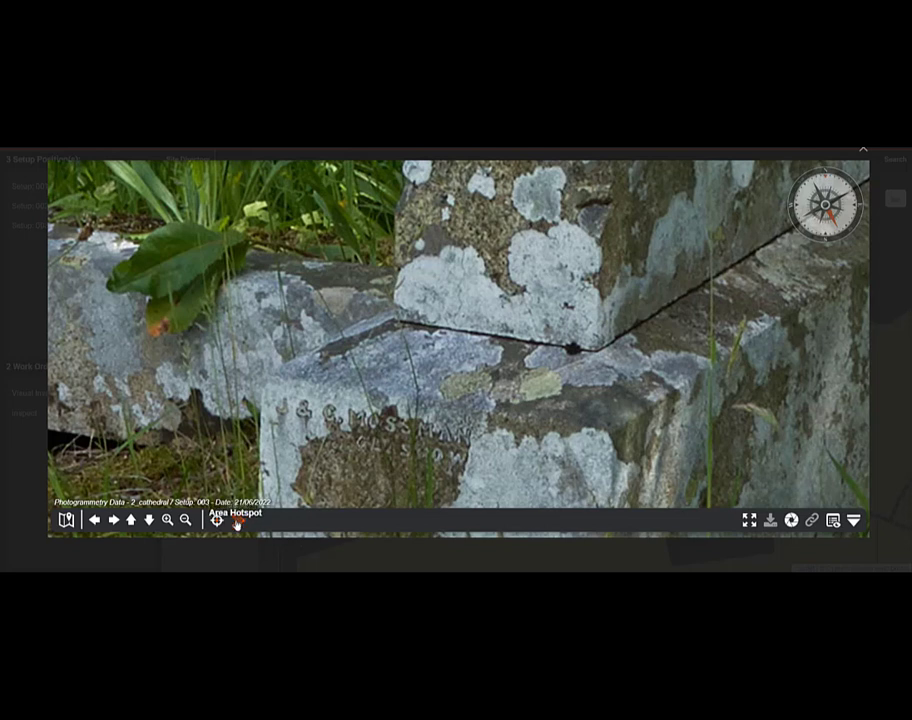
- Outline an area hotspot around the inscription and name the tag 'Report'
click(216, 520)
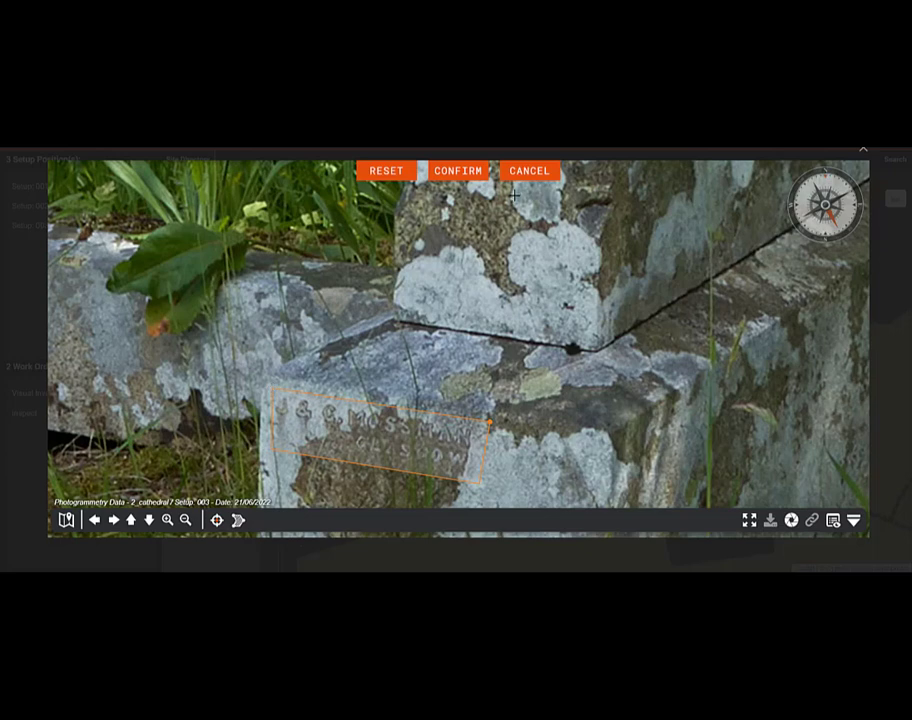
click(457, 170)
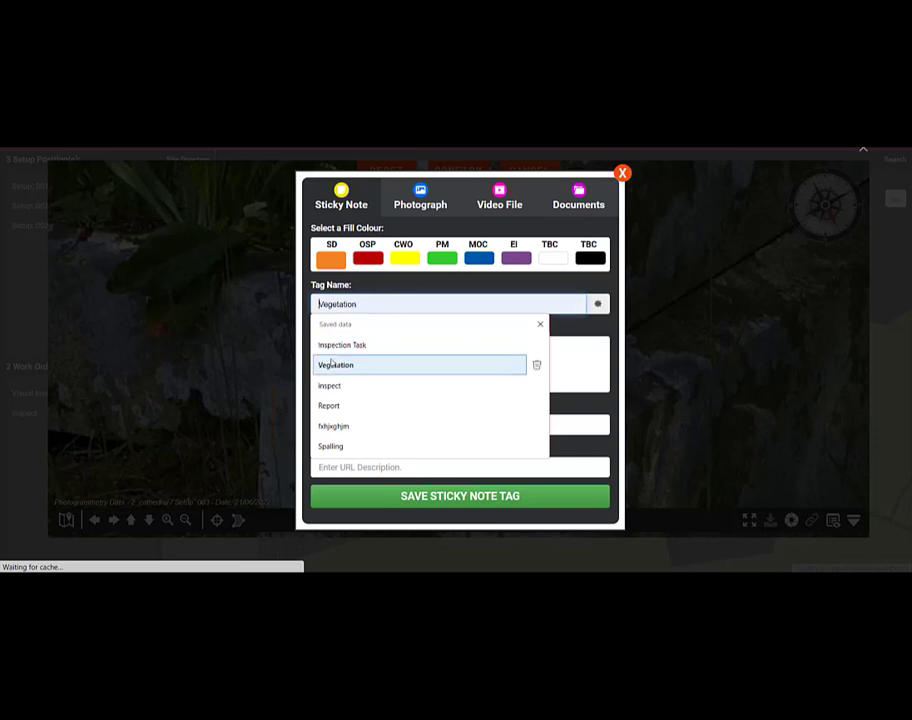
click(329, 405)
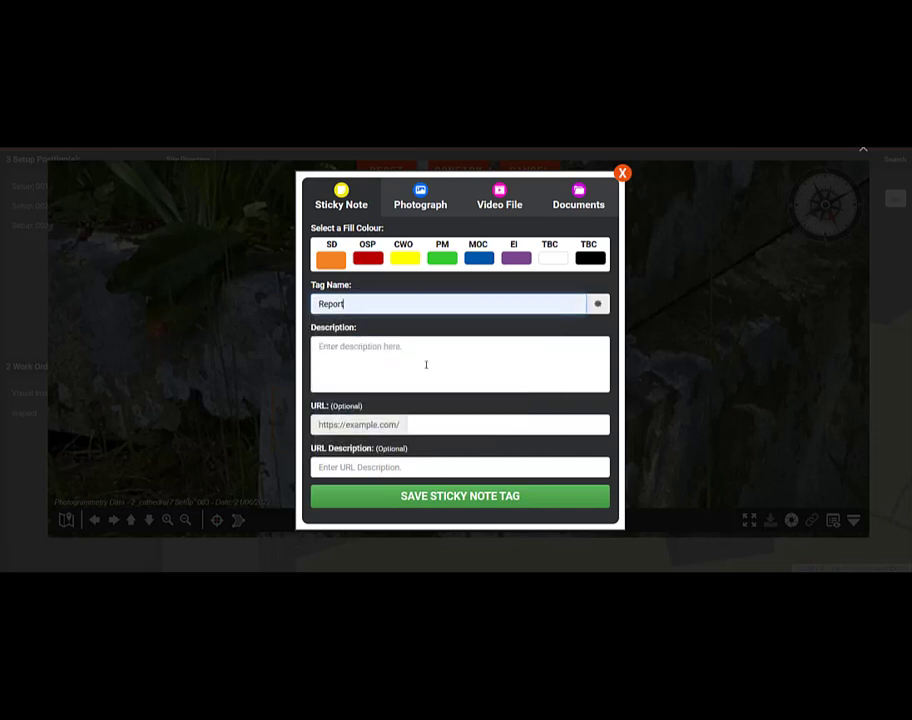
- Enter the description 'Who are these masons?' and attach the saved SharePoint link
click(459, 364)
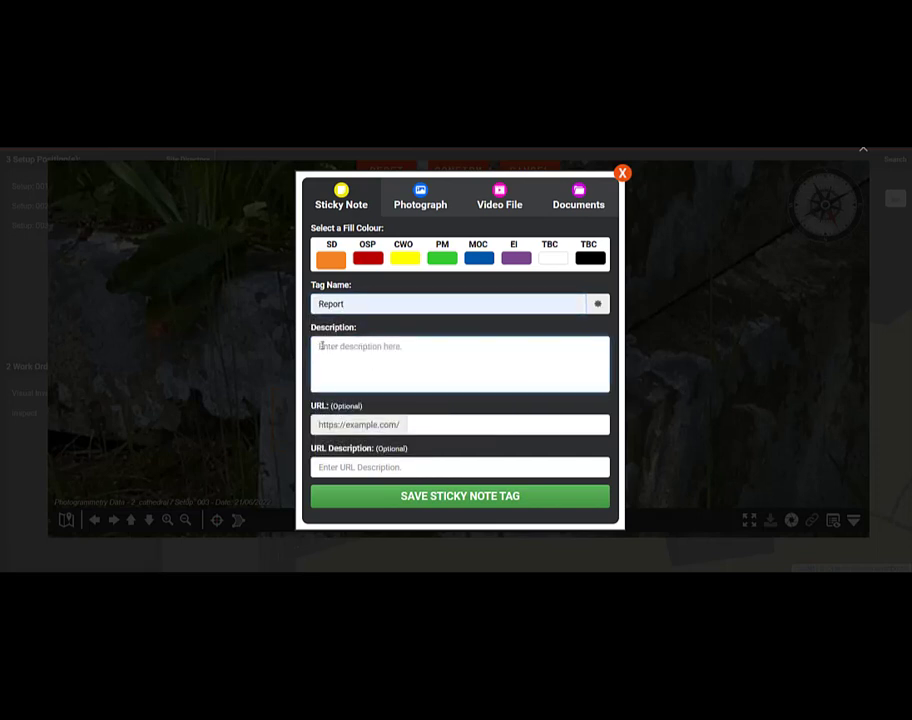
text(Who are these masons?)
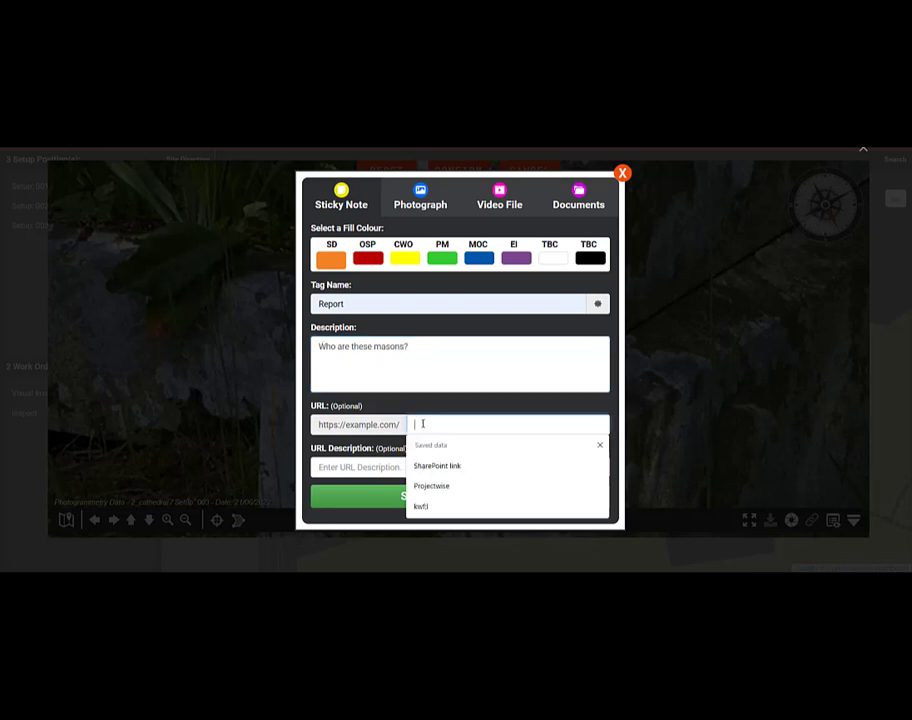
click(438, 466)
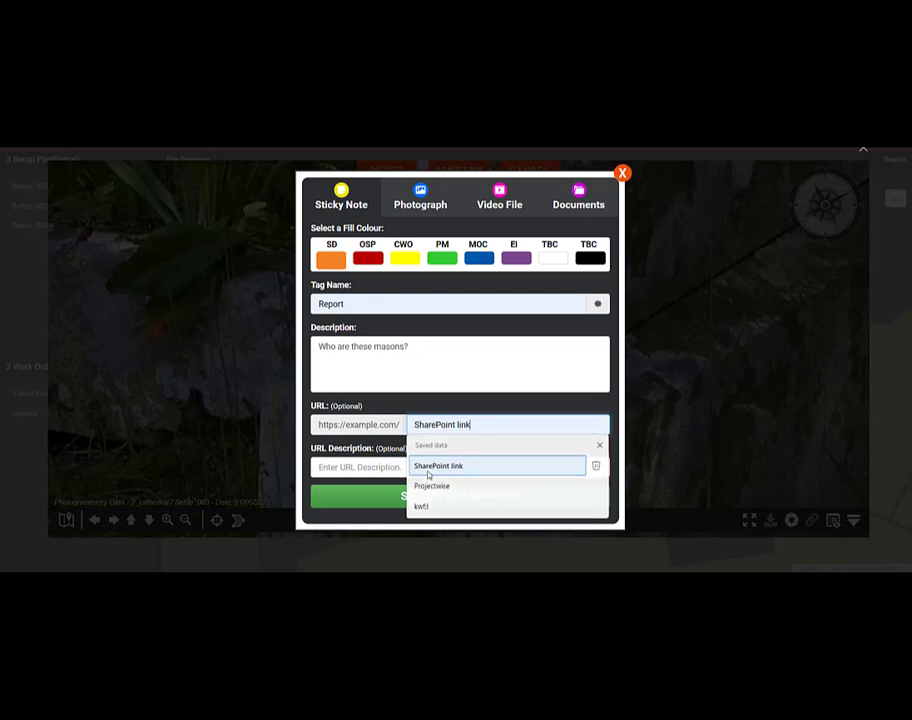
click(438, 465)
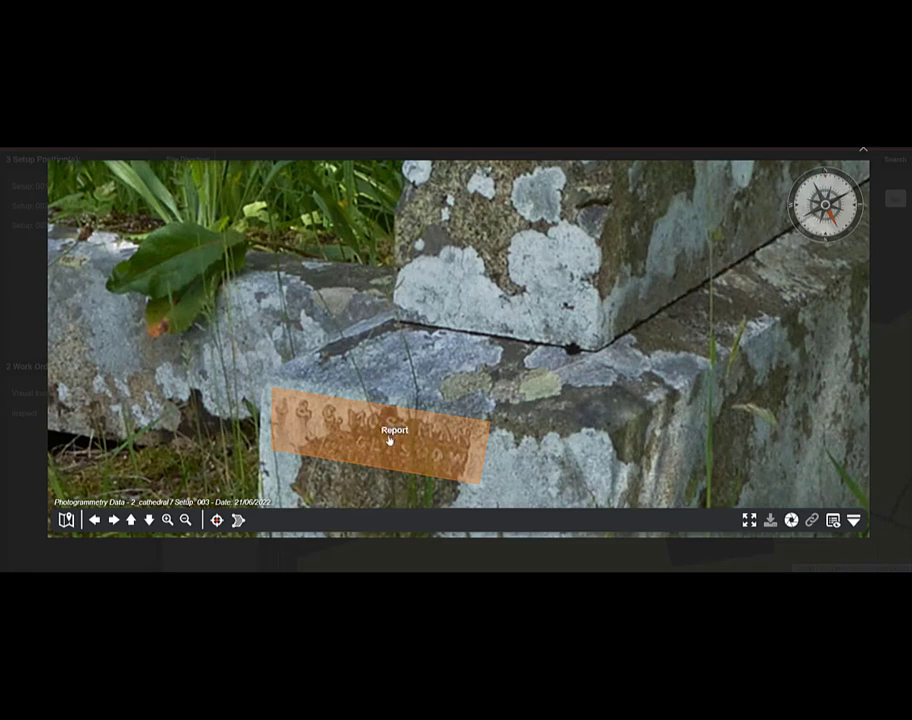
mouse_move(663, 266)
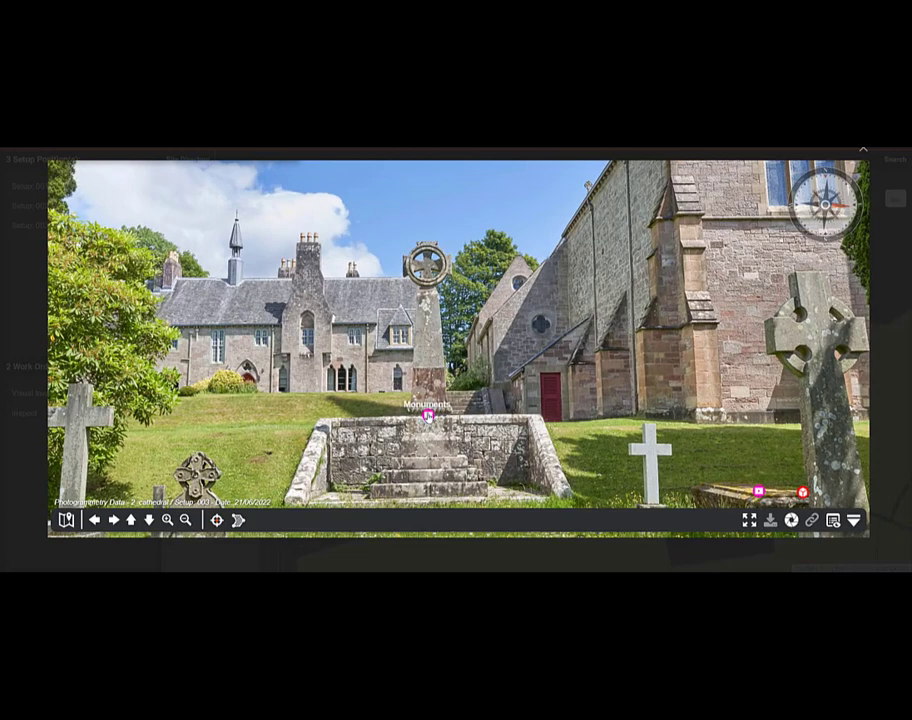
- Open the 14th Century Cross Monuments hotspot and play its 3D scan video
click(432, 413)
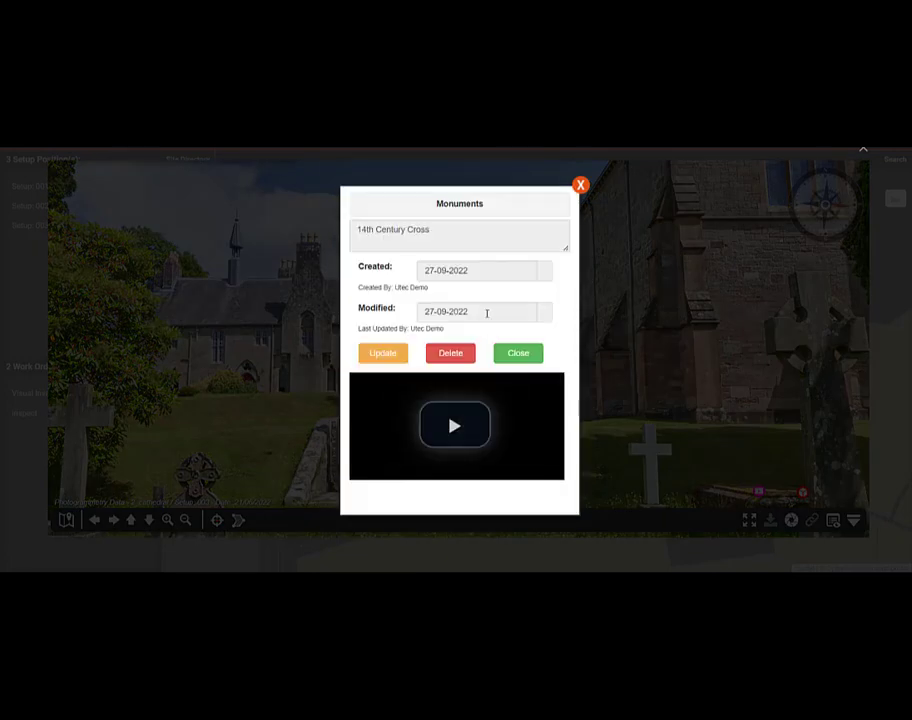
click(455, 426)
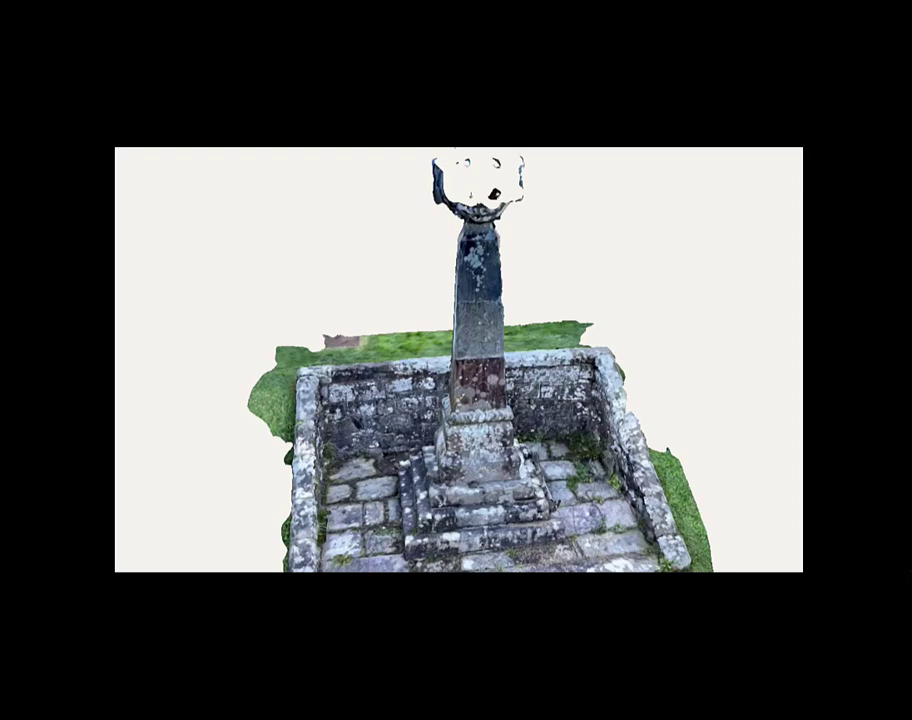
mouse_move(597, 160)
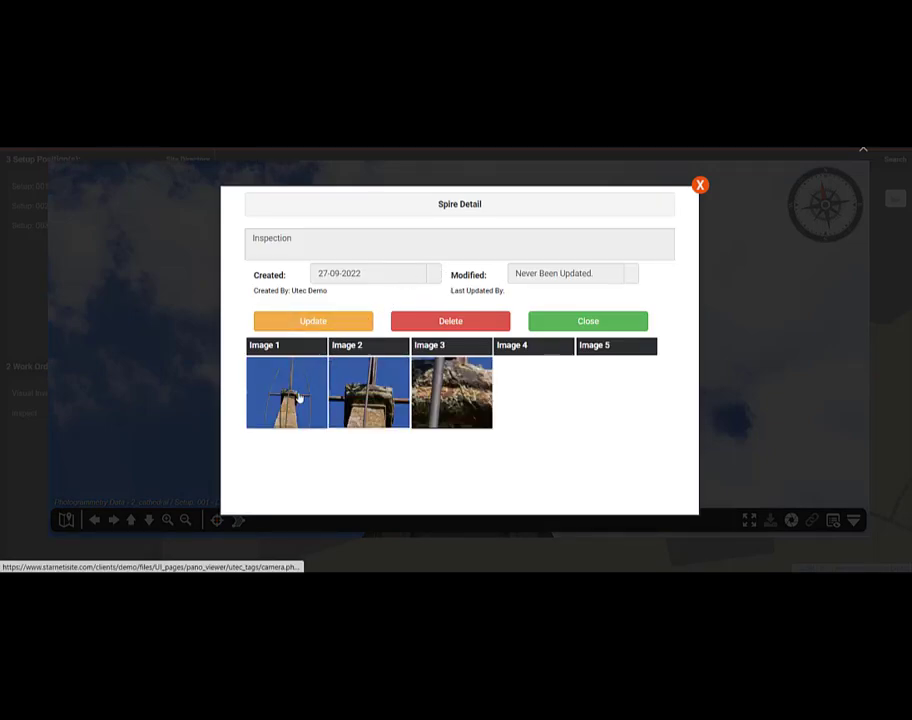
- View spire Image 1 full size, close it, then open the Image 3 spire-cap close-up
click(285, 391)
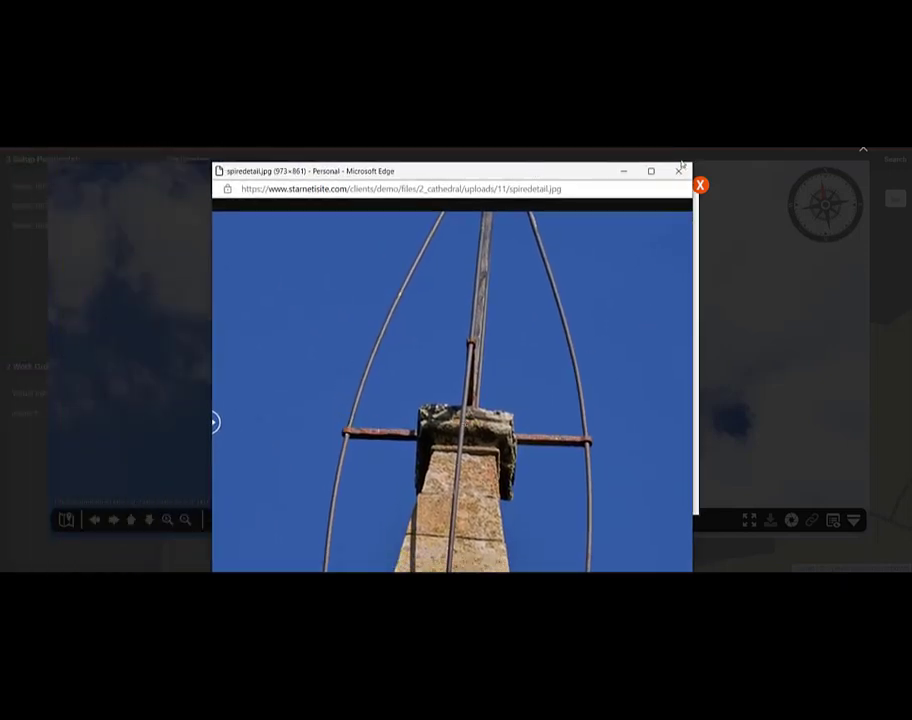
click(700, 185)
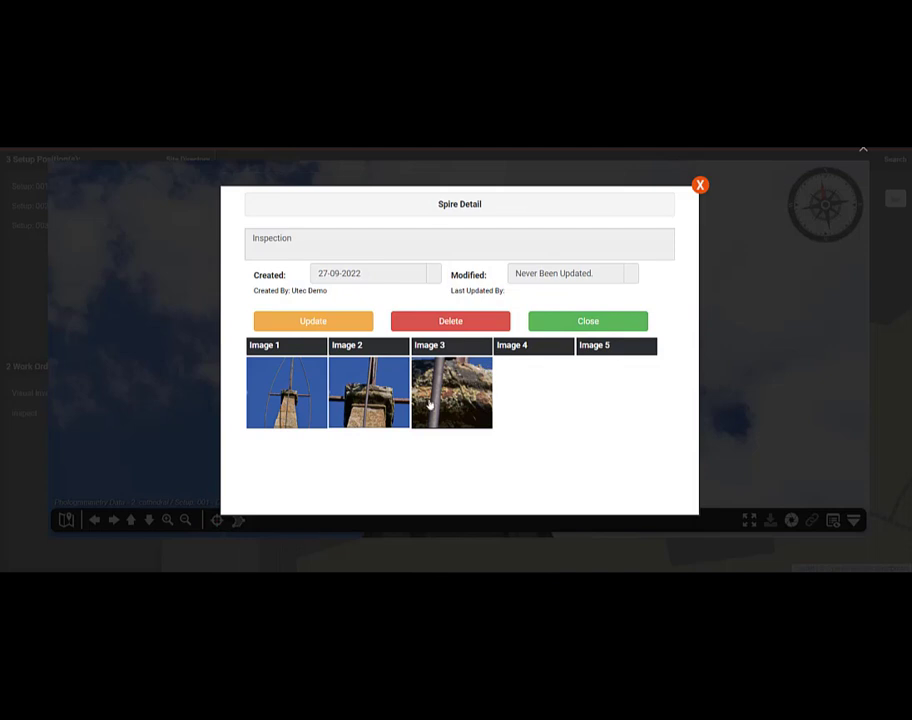
click(451, 391)
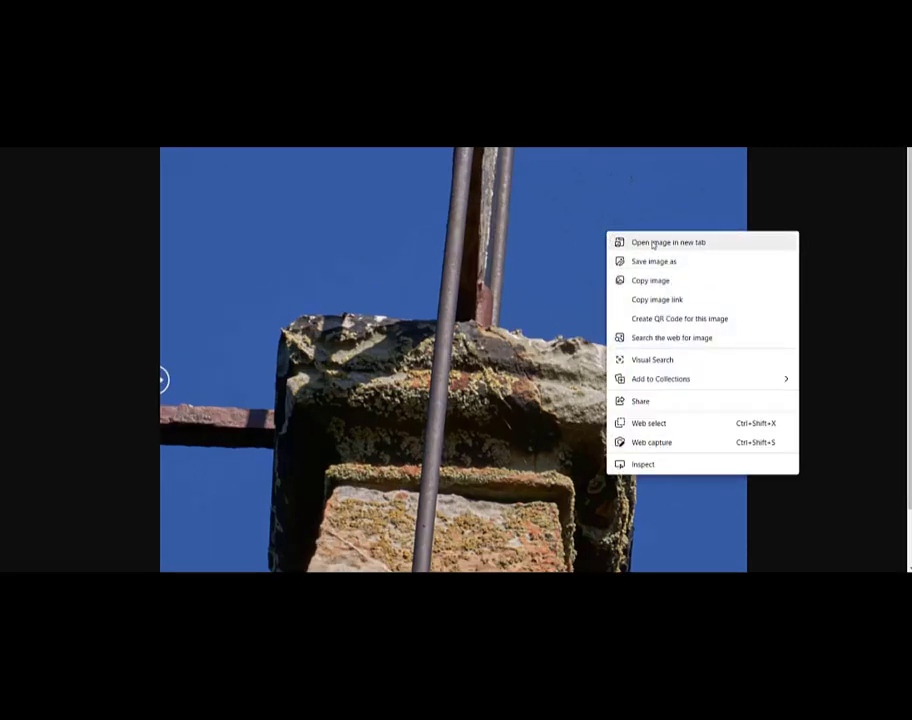
mouse_move(570, 259)
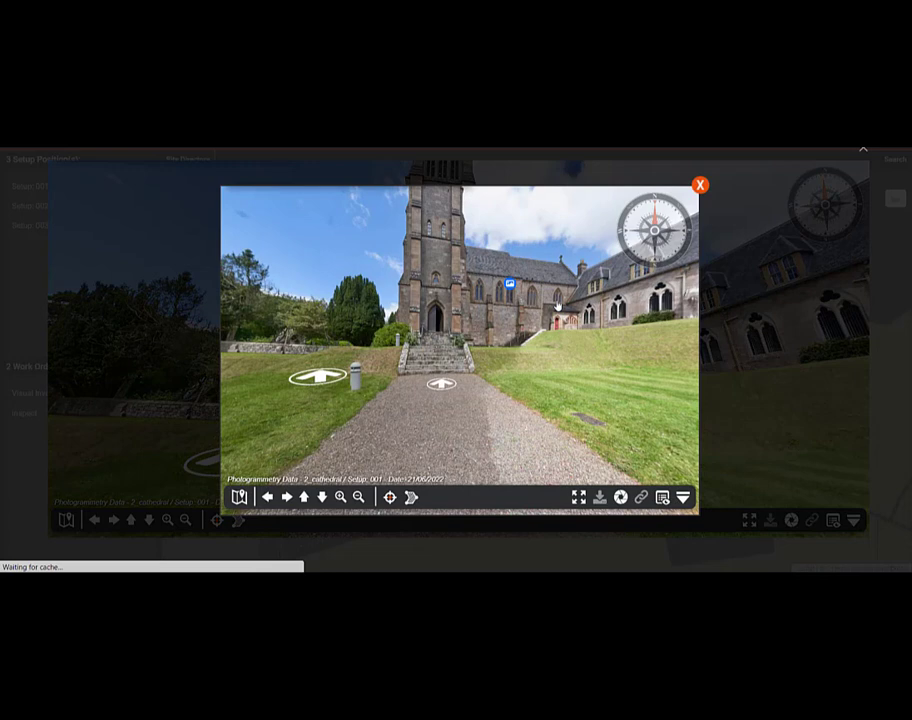
- Open the cathedral photo tag, browse the window condition photos, and close the Visual Investigation record
click(513, 284)
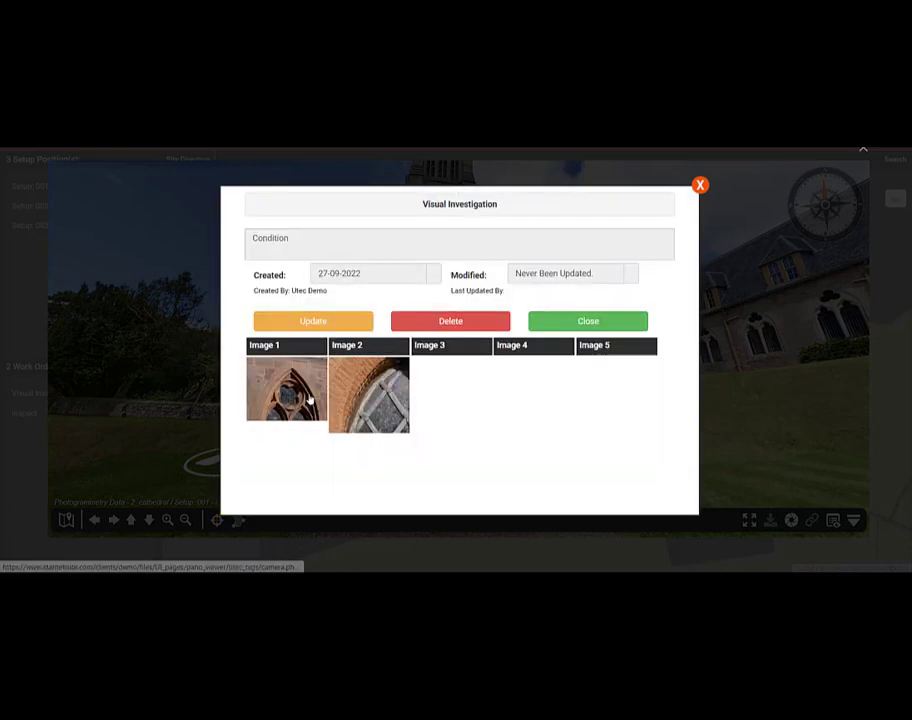
click(285, 390)
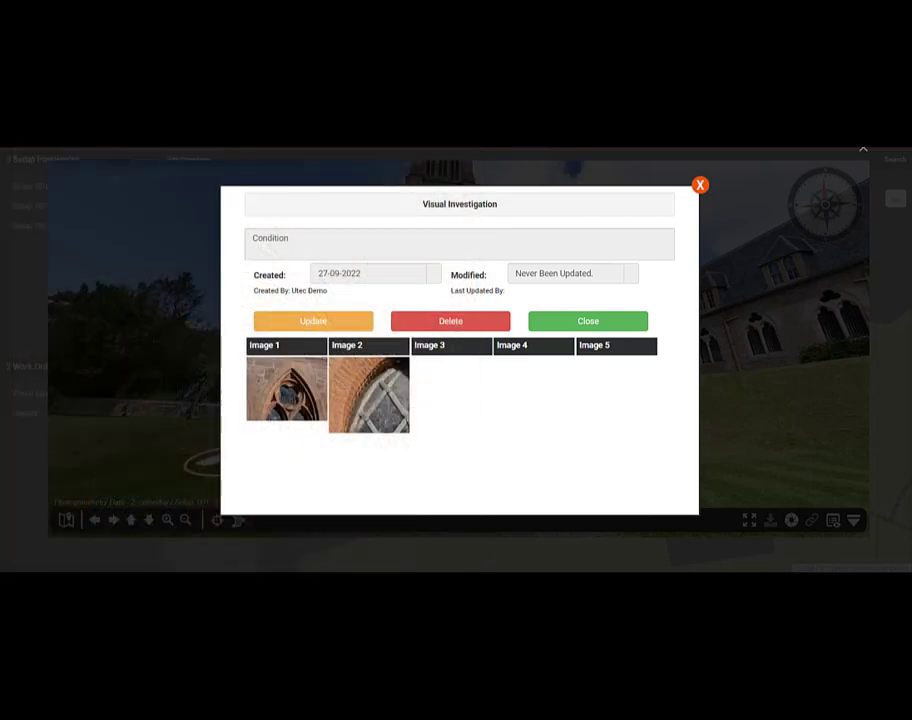
click(368, 393)
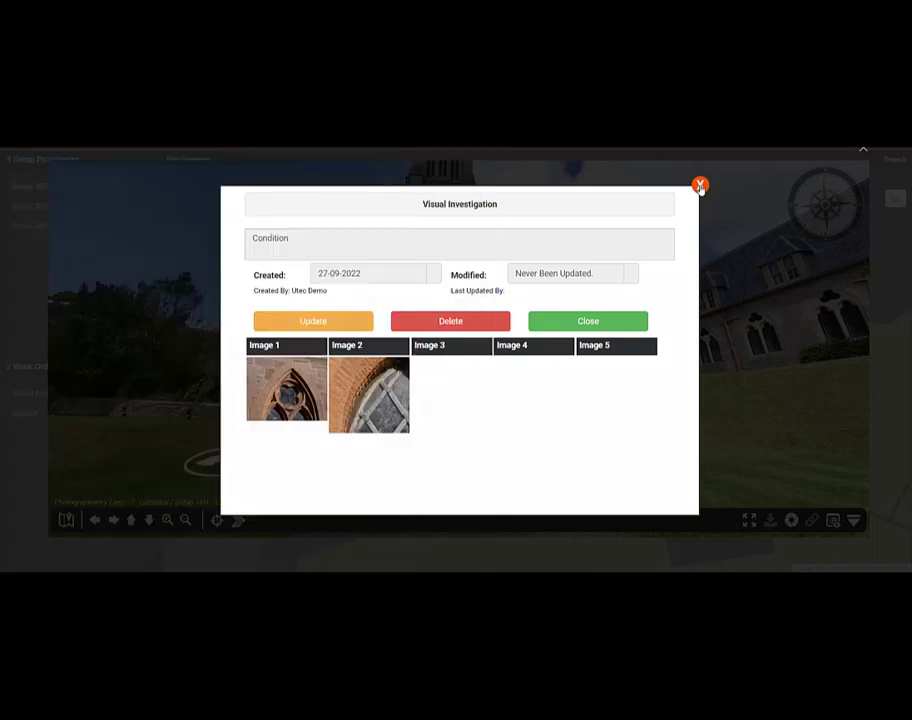
click(699, 187)
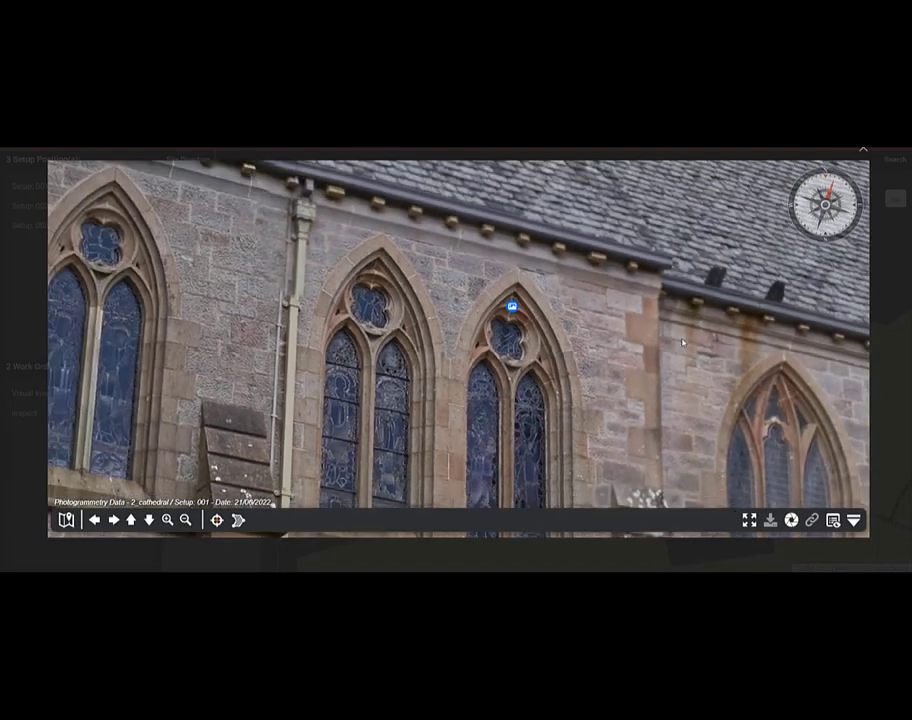
- Jump to Setup 002 inside the cathedral, facing the carved arch with a cross
click(510, 307)
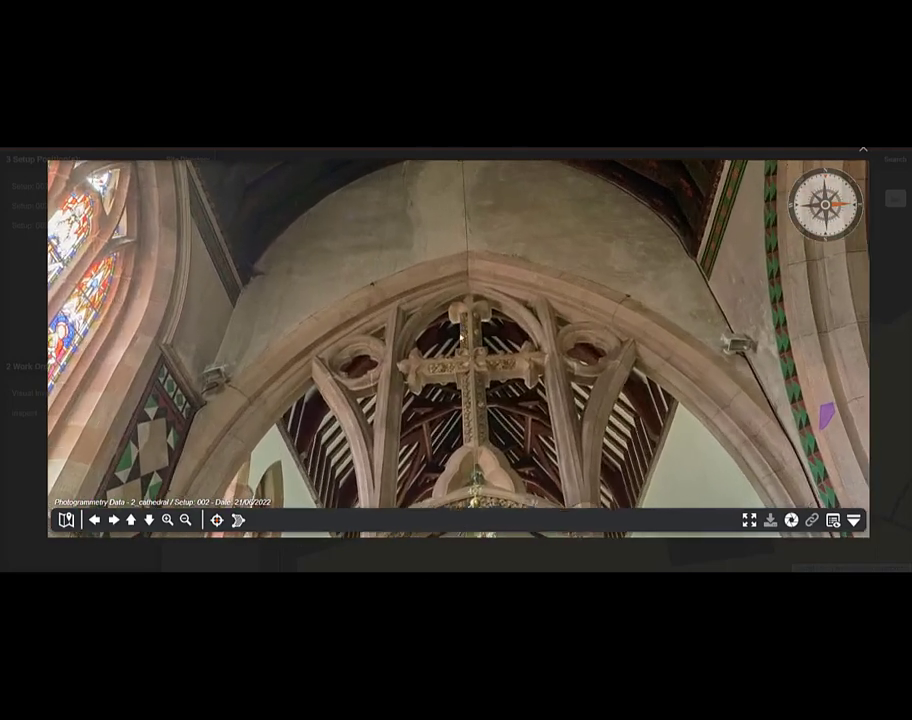
- Turn the Setup 002 view toward the tiled doorway wall with purple Engineering Inspection tags
click(165, 520)
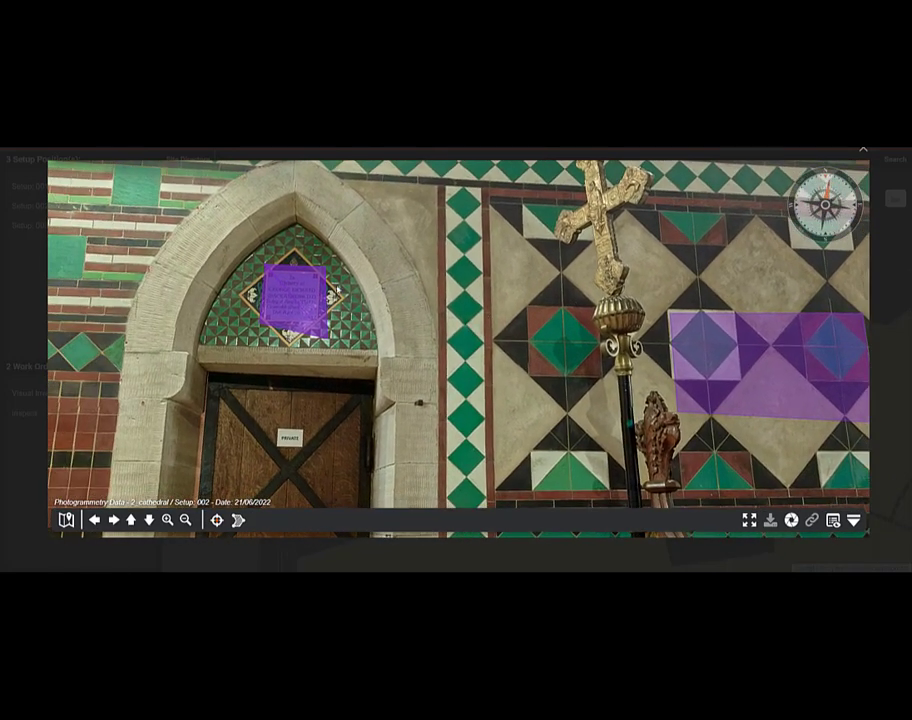
mouse_move(305, 300)
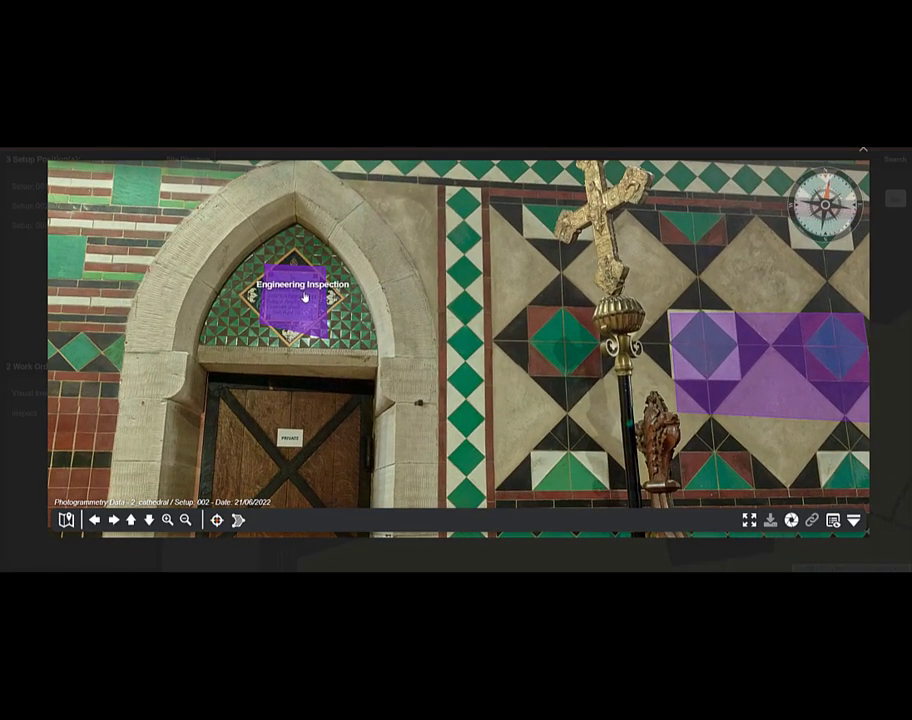
- Open the Engineering Inspection hotspot to show the Altar work order, discipline Artefacts
click(304, 297)
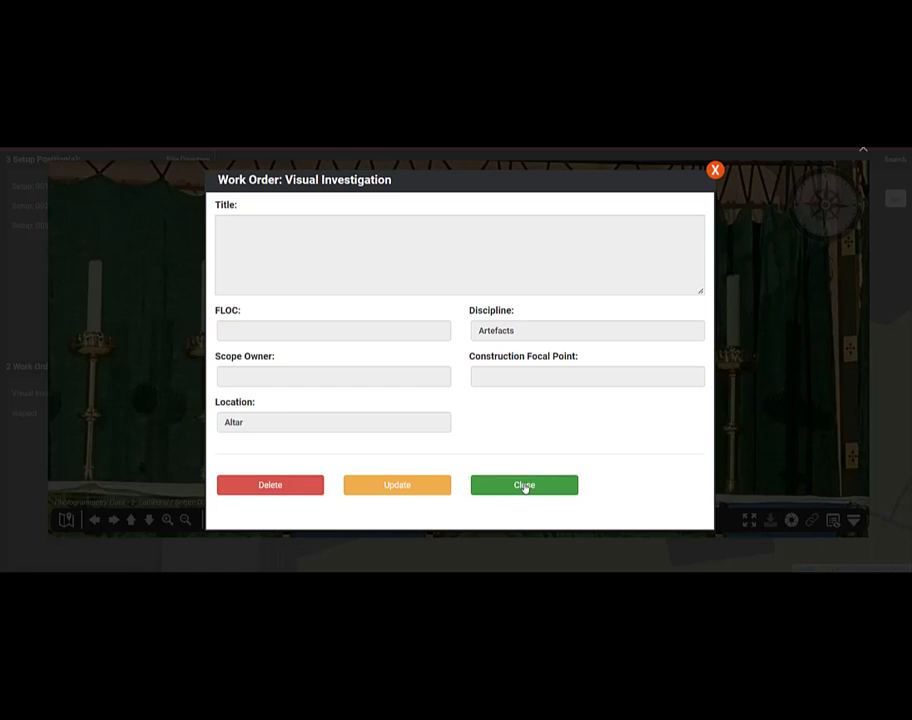
- Close the Altar work order and turn the view across the ribbed timber ceiling
click(524, 485)
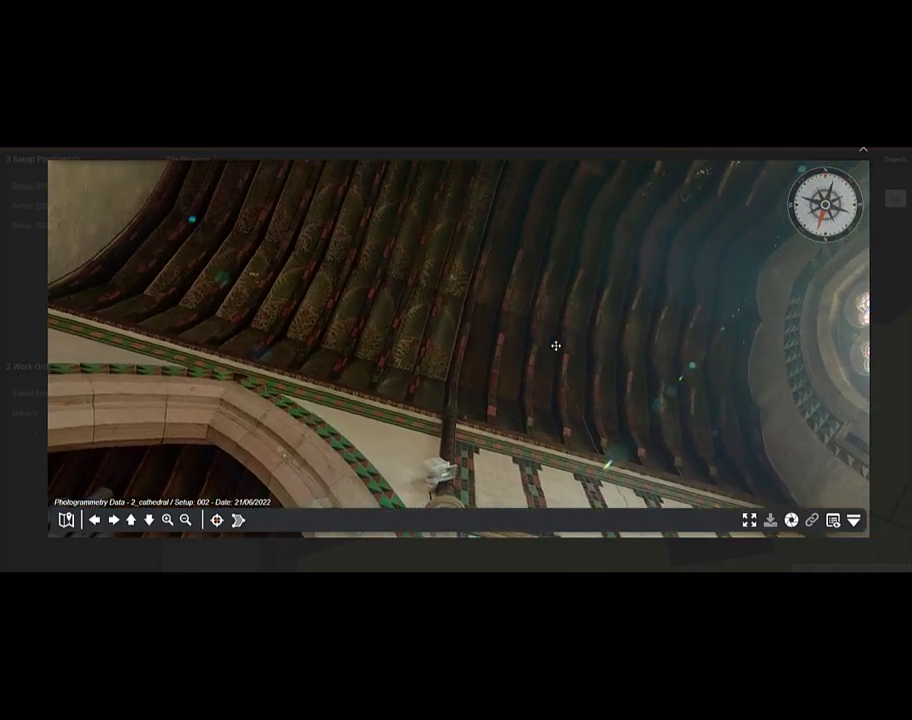
drag(557, 346, 514, 387)
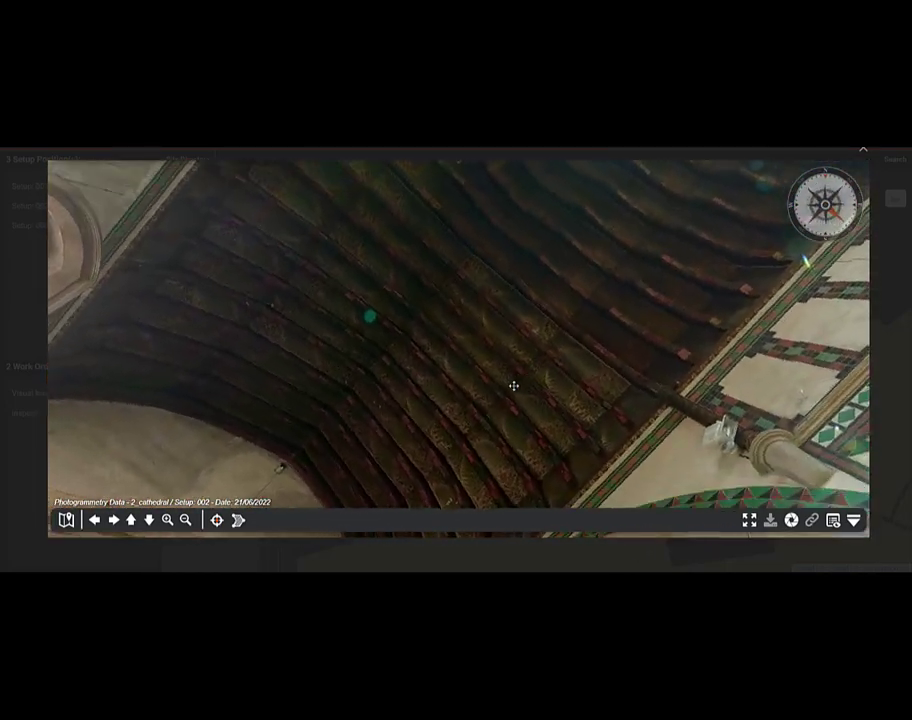